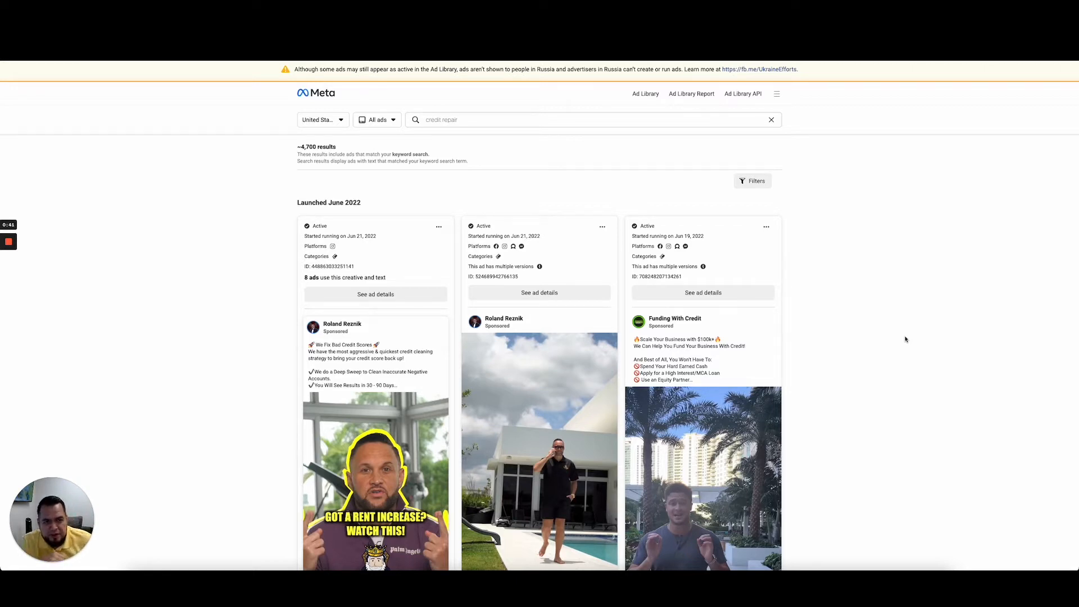
Keep all ad categories and scroll credit repair results from June 2022 back to July 2019.
left_click(377, 119)
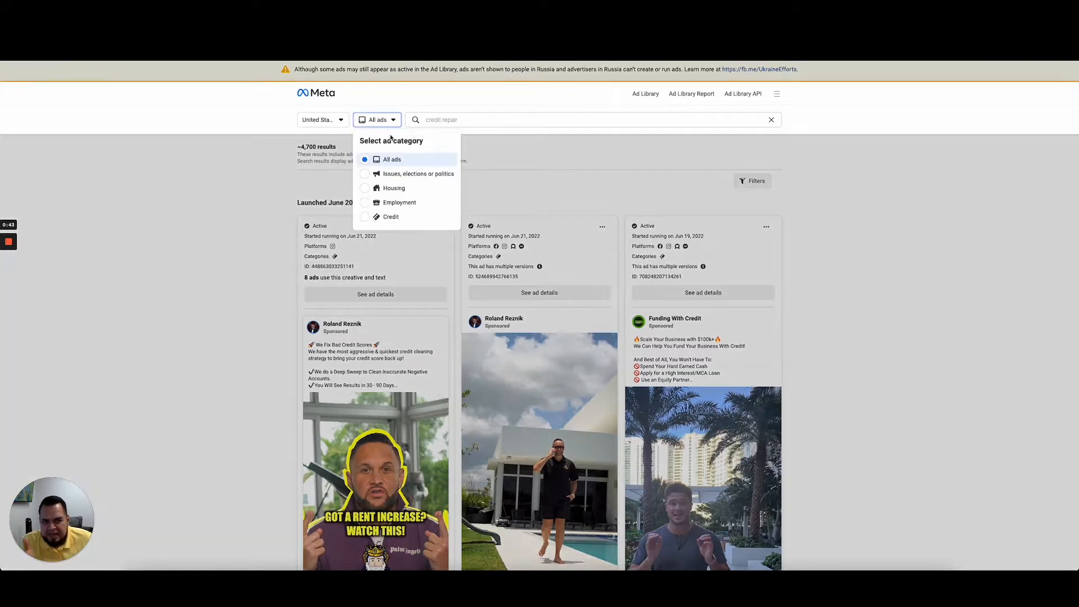
left_click(592, 119)
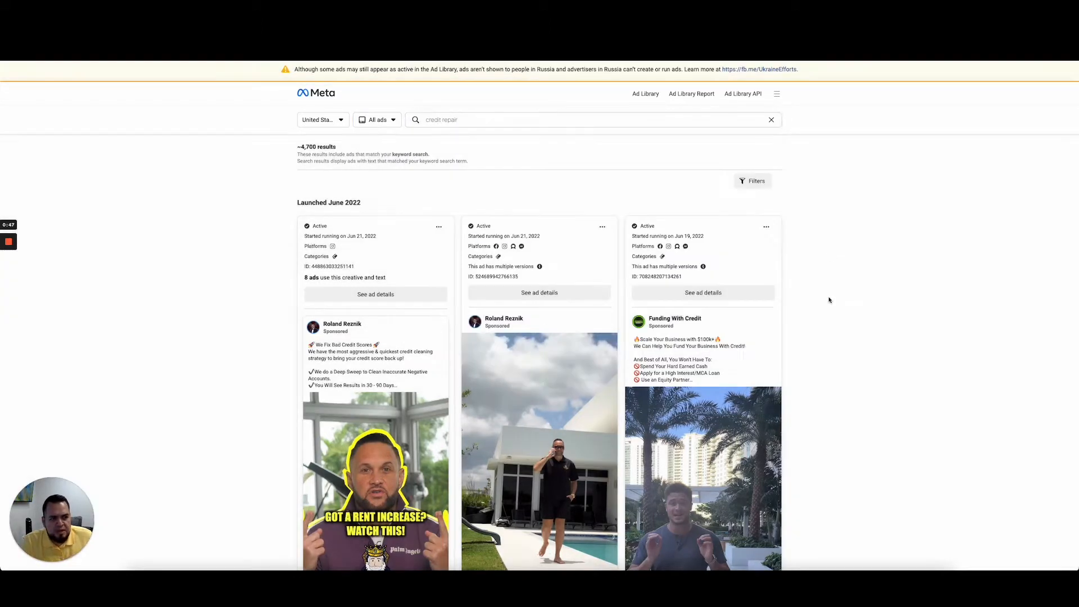
scroll("down", 3)
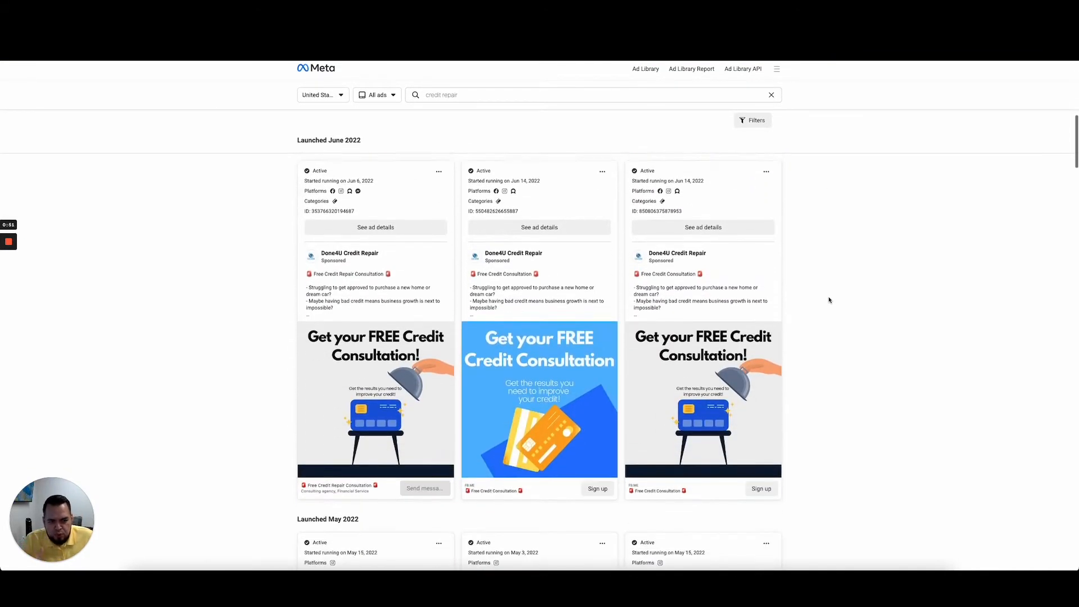
scroll("down", 3)
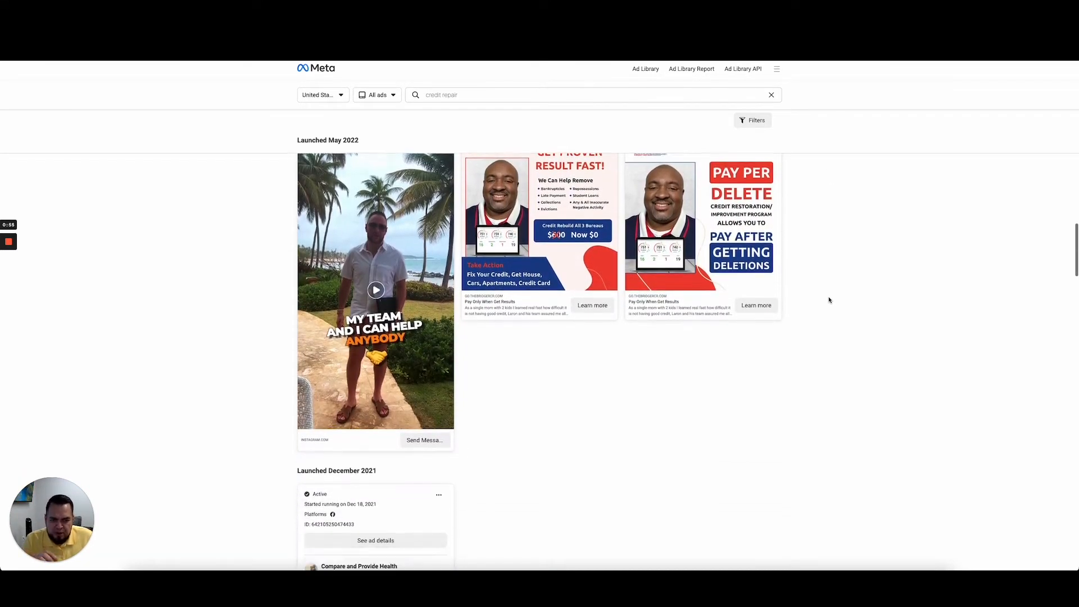
scroll("down", 3)
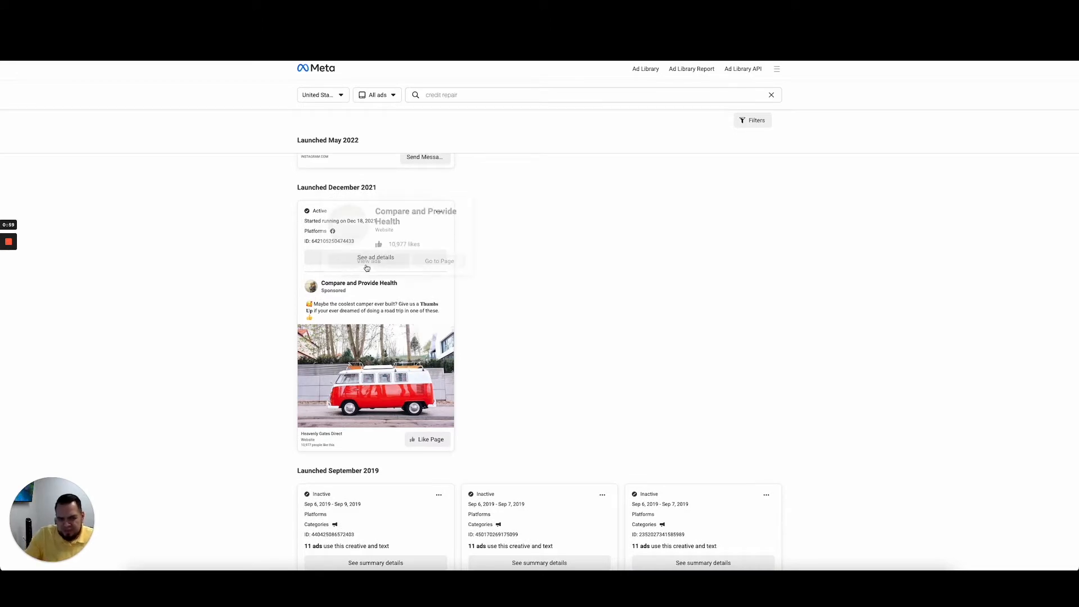
scroll("down", 3)
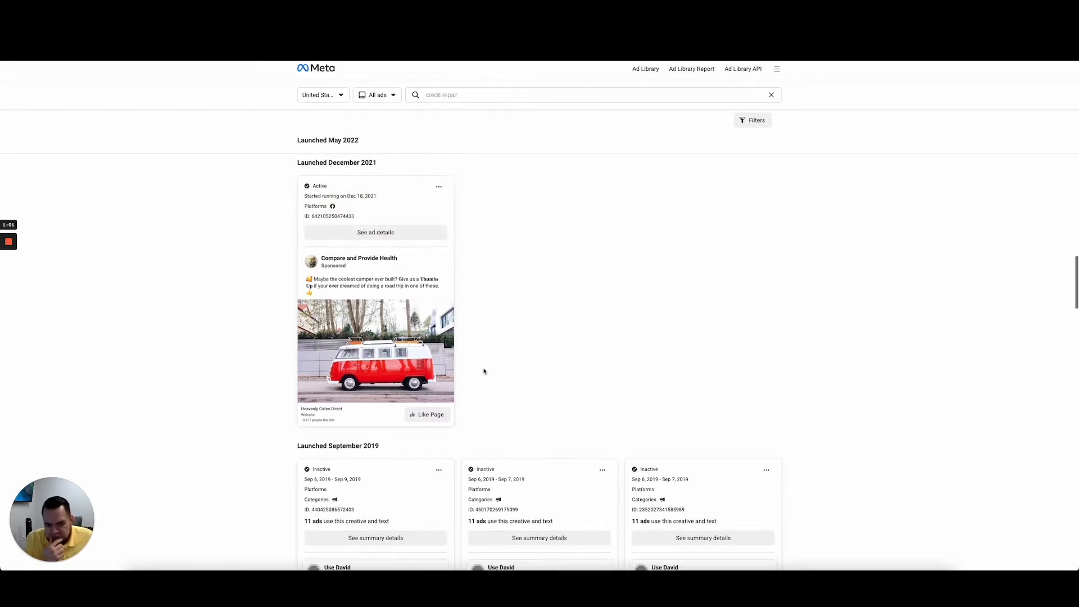
scroll("down", 3)
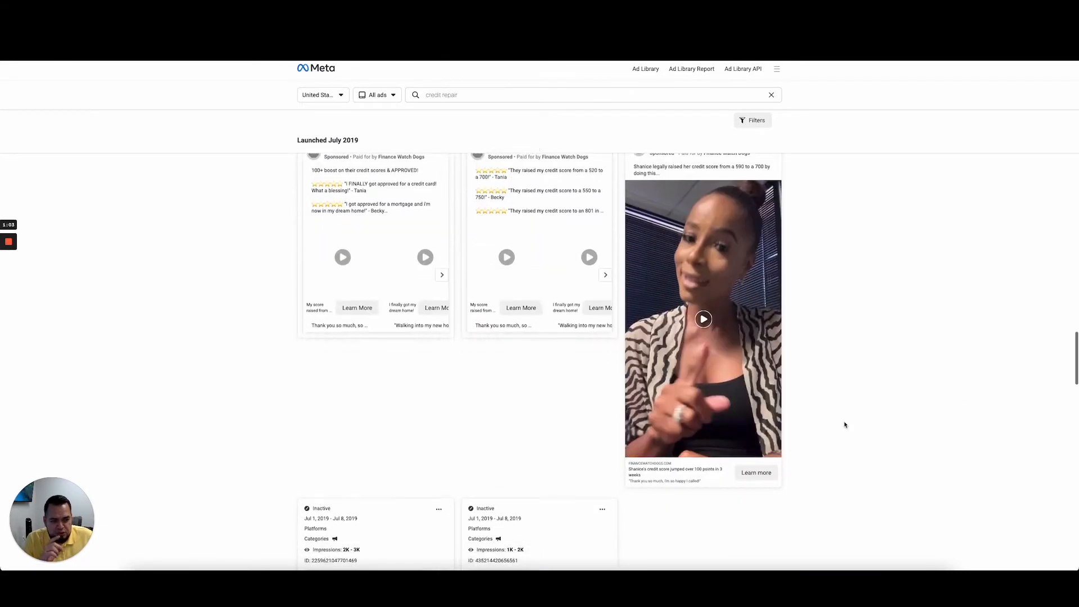
scroll("down", 3)
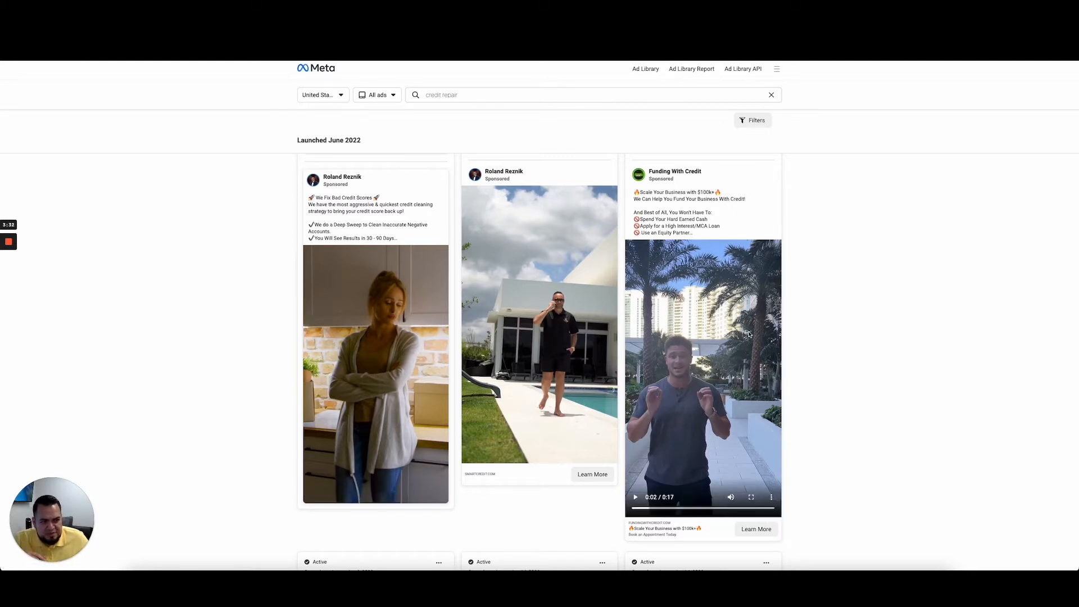
Scroll to the June 2022 Done4U Credit Repair 'Get your FREE Credit Consultation' ads.
scroll("down", 3)
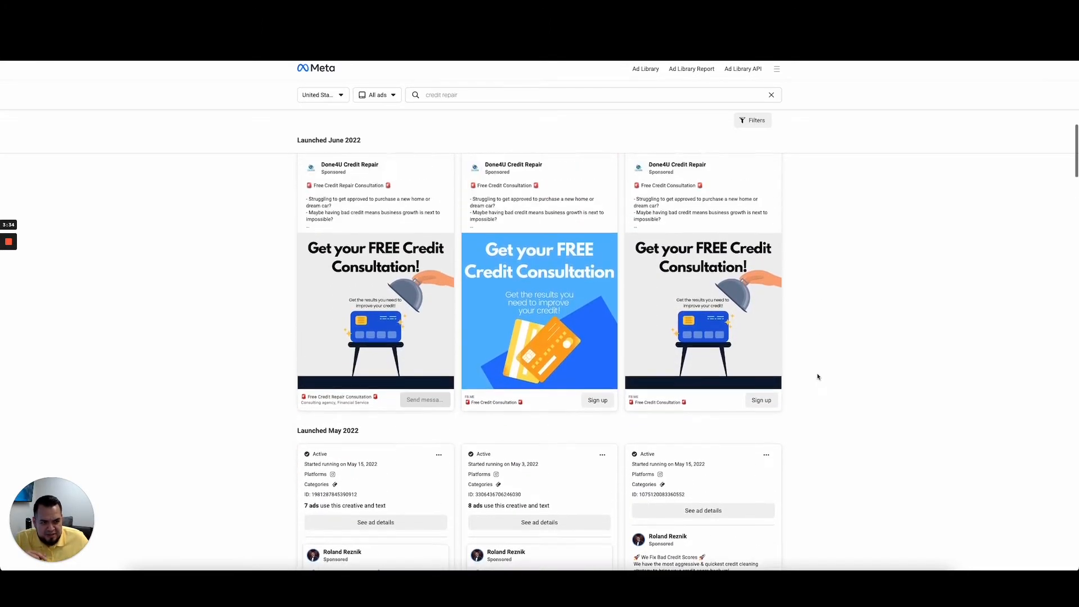
scroll("down", 3)
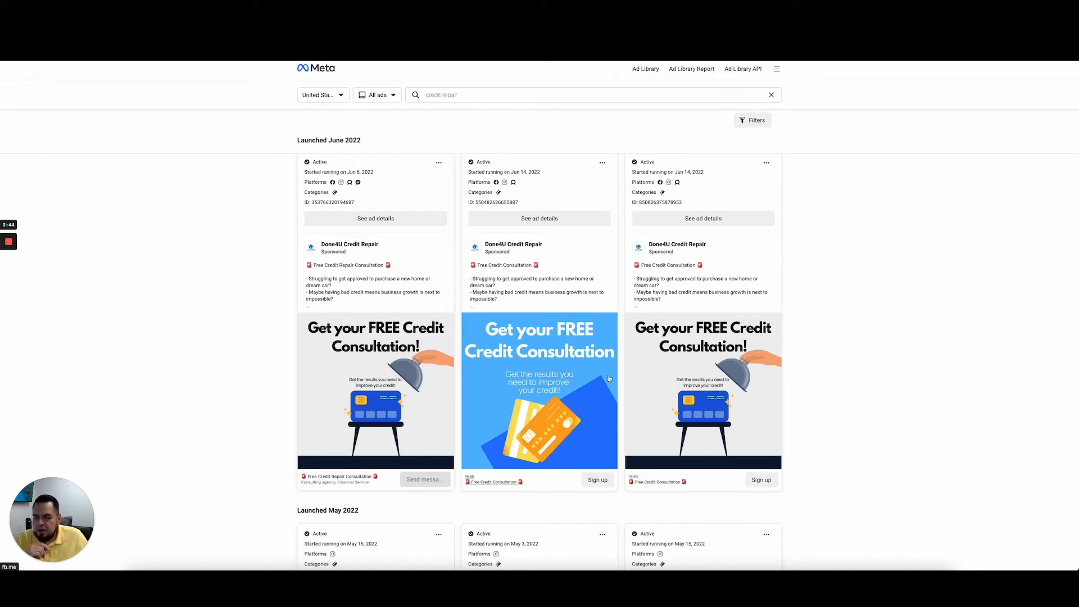
mouse_move(834, 322)
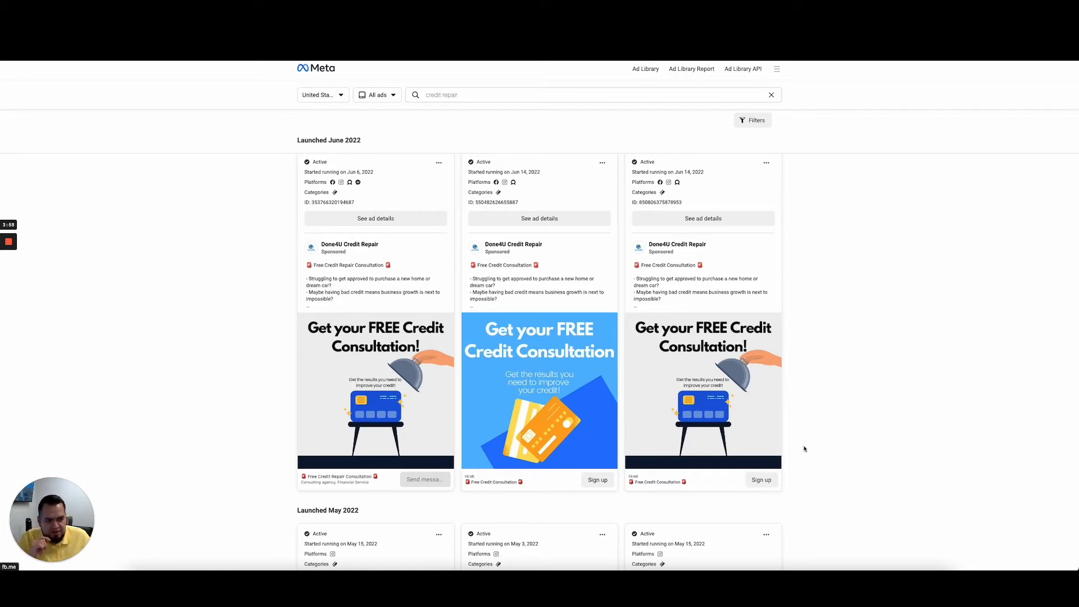
scroll("down", 3)
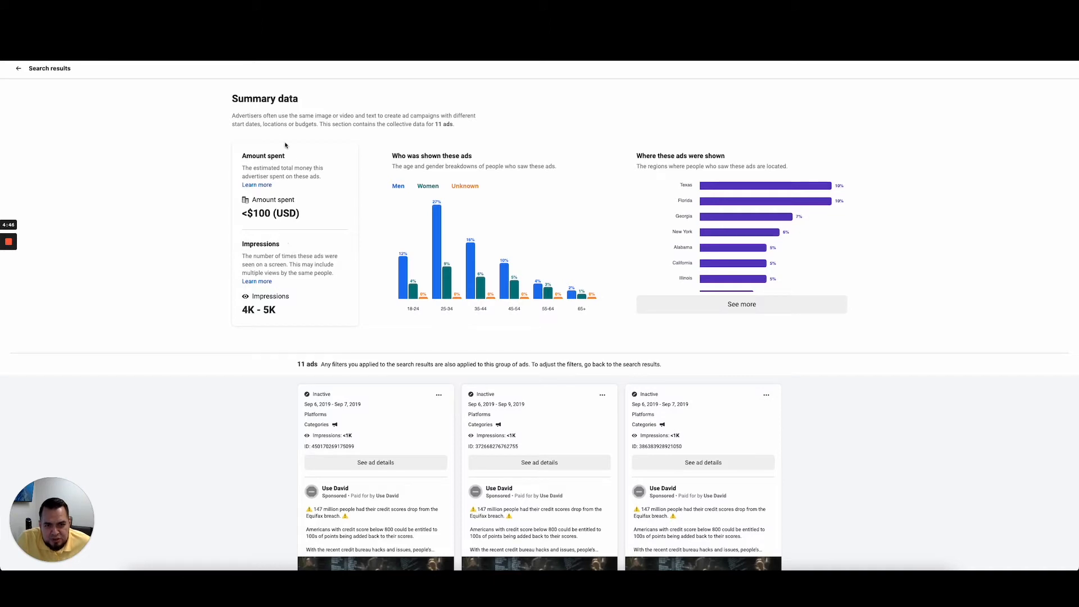
Scroll through the spending, audience and region summary for the 11 Use David Equifax ads.
scroll("down", 3)
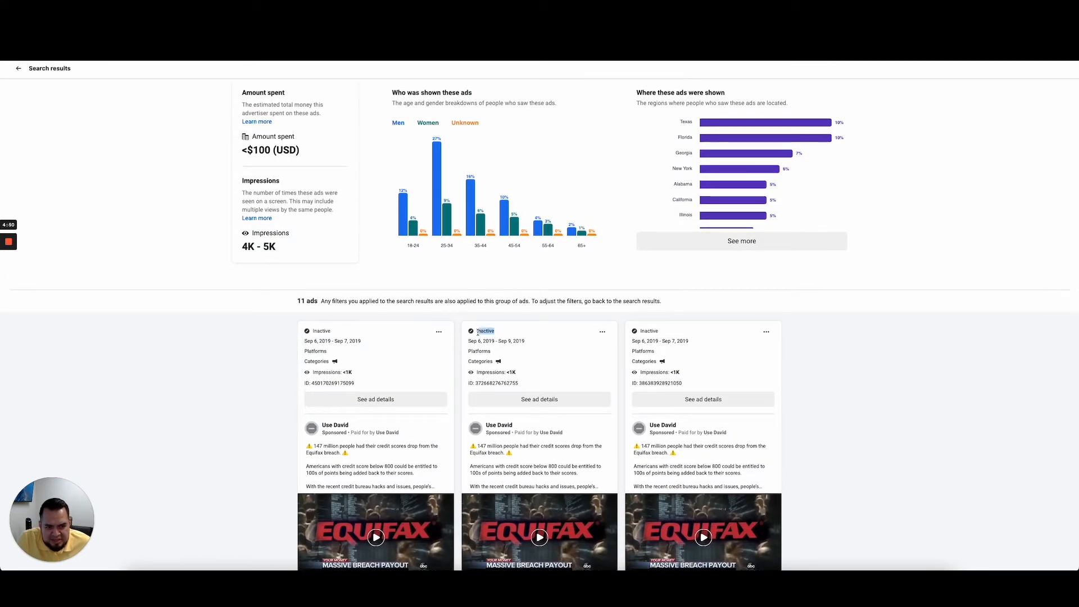
scroll("down", 3)
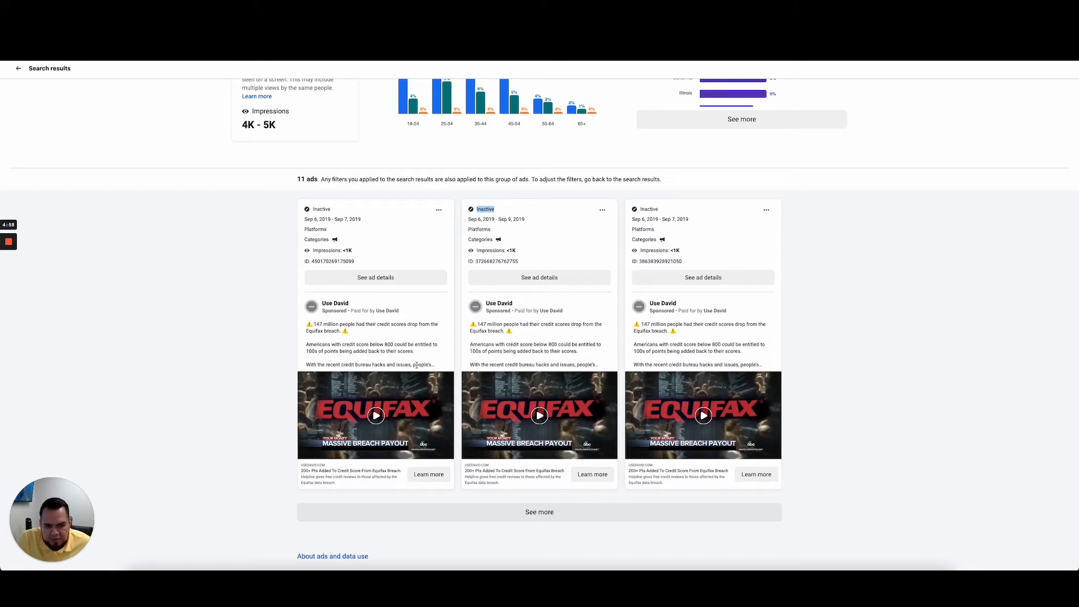
mouse_move(825, 371)
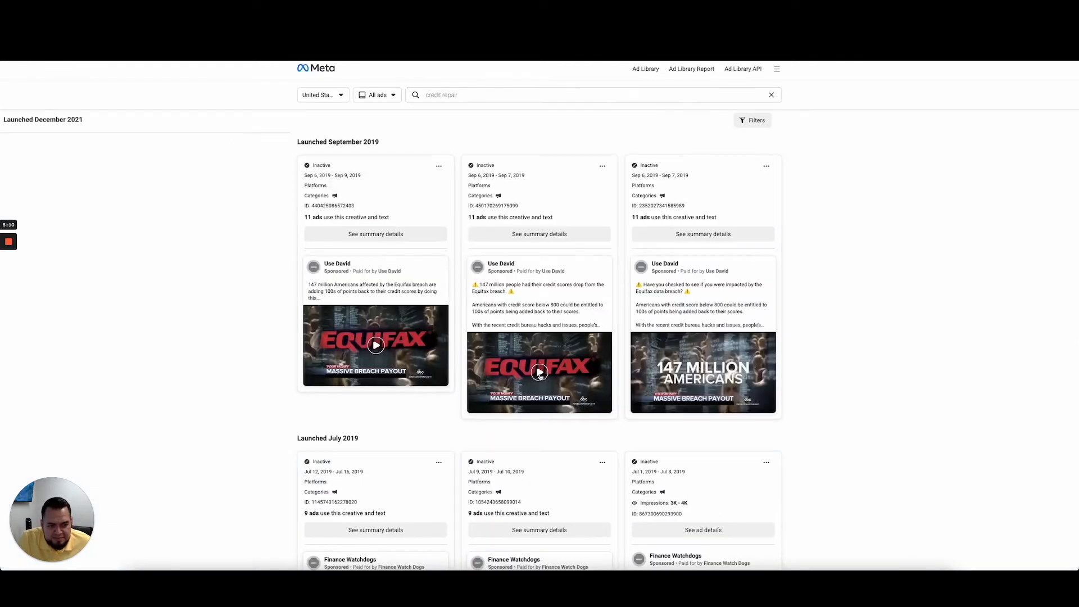
Return to search results and scroll to the July 2019 Finance Watchdogs testimonial ads.
left_click(540, 372)
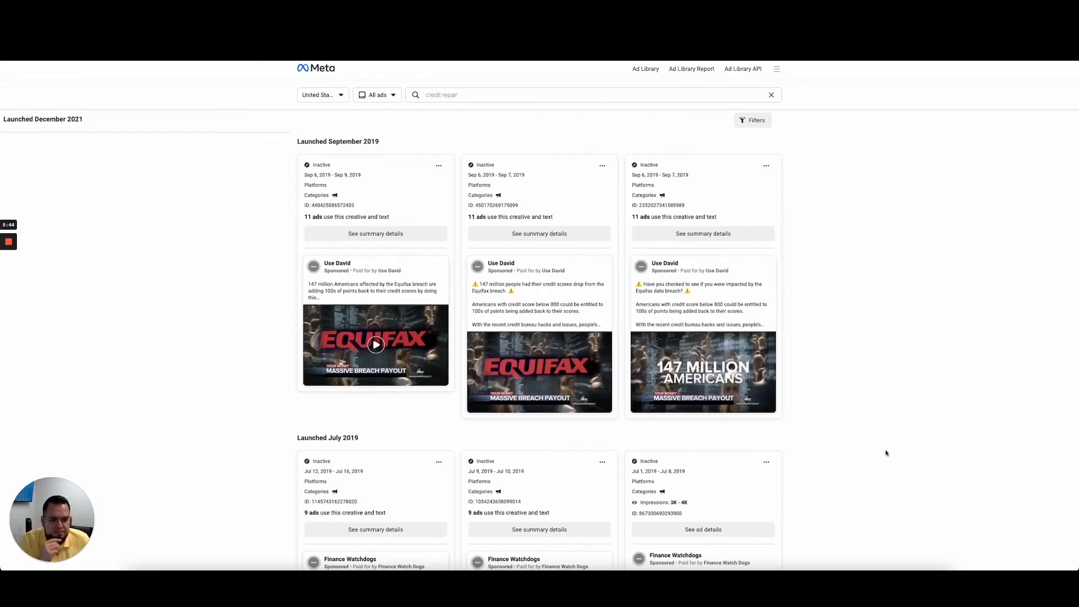
scroll("down", 3)
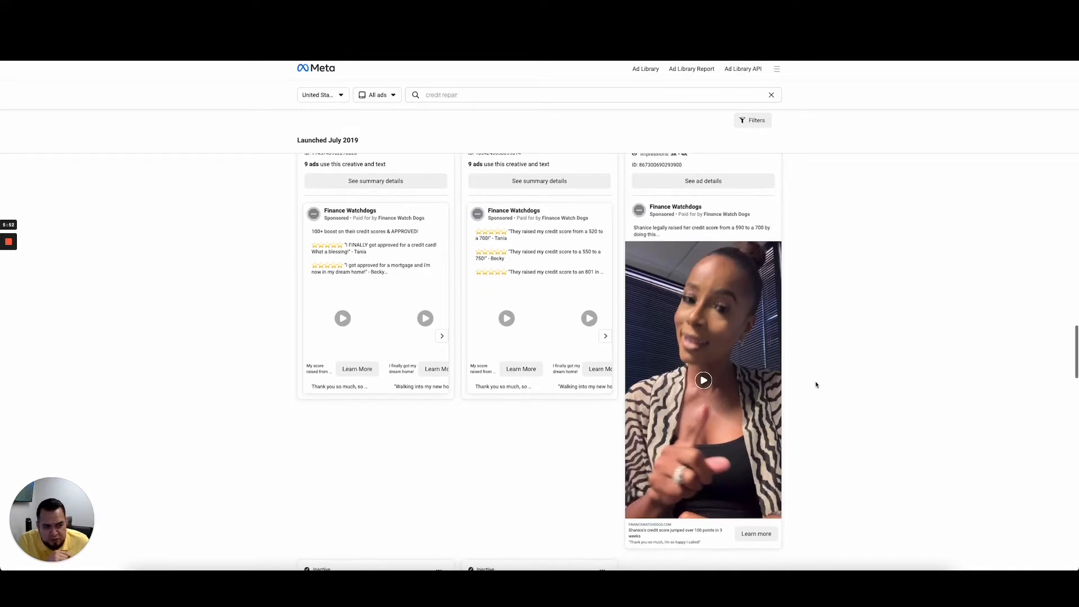
Play the Finance Watchdogs 100-point credit score testimonial, then continue to June 2019 ads.
scroll("down", 3)
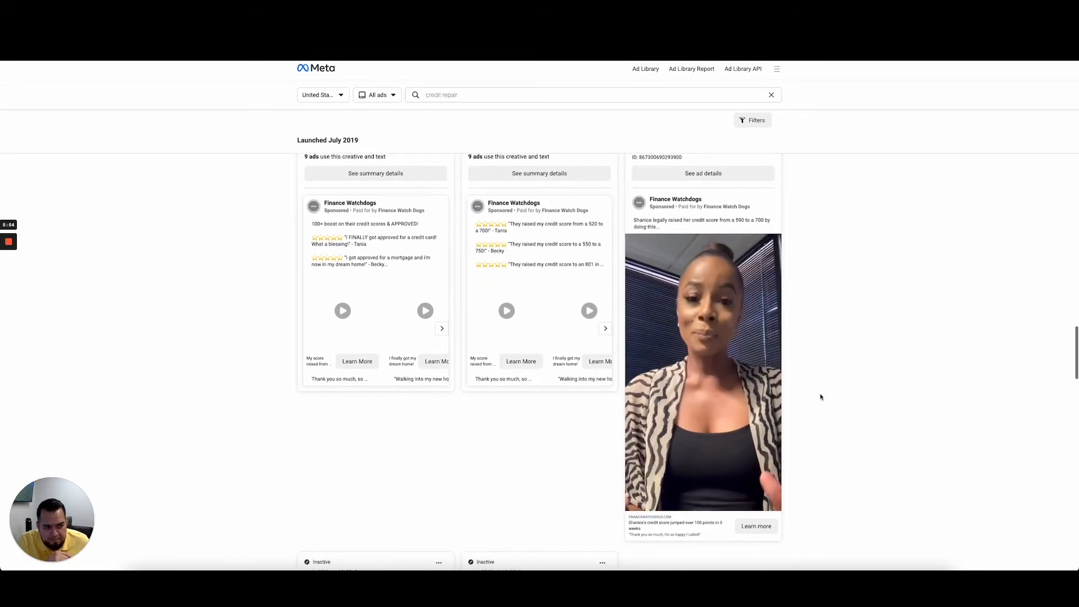
left_click(702, 375)
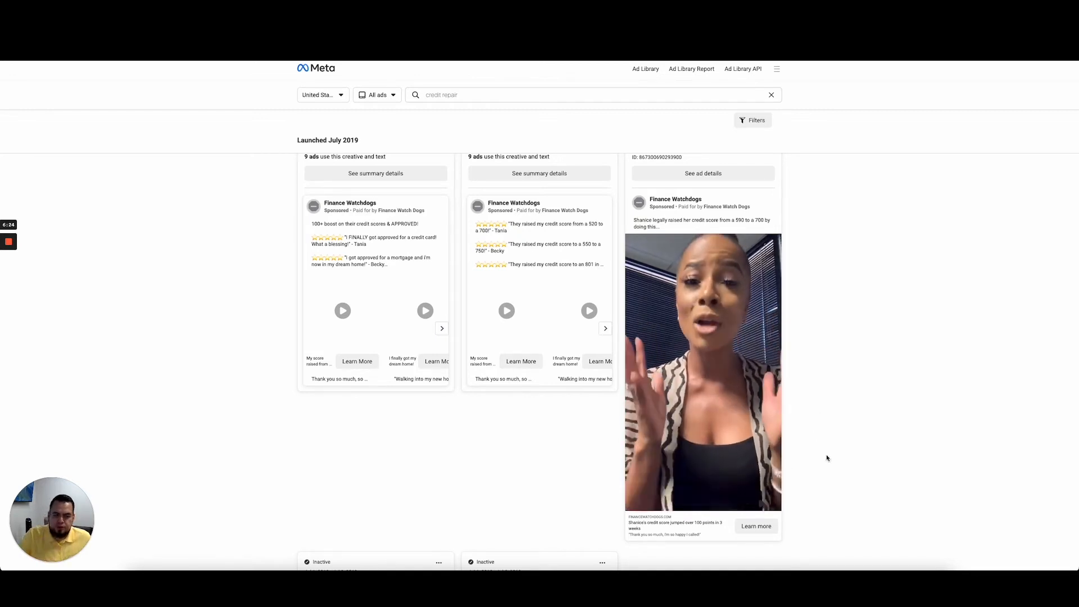
mouse_move(865, 478)
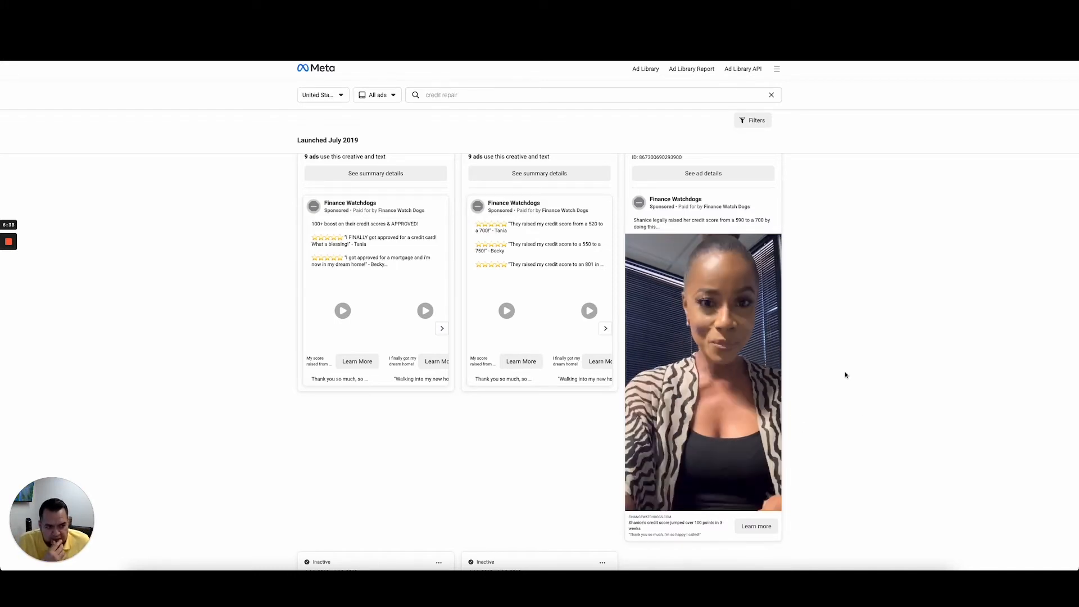
scroll("down", 3)
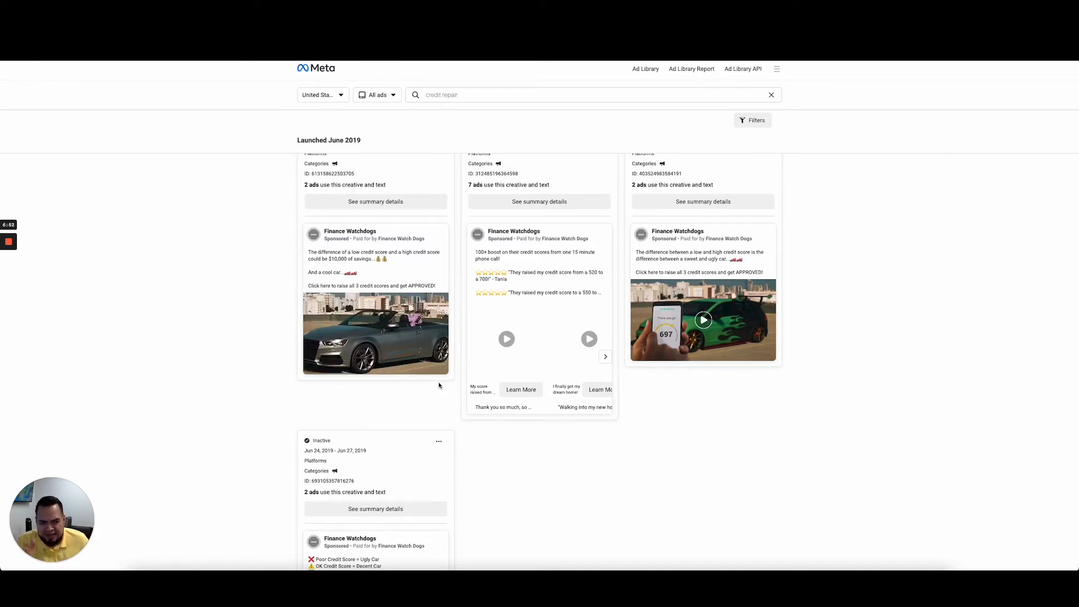
scroll("down", 3)
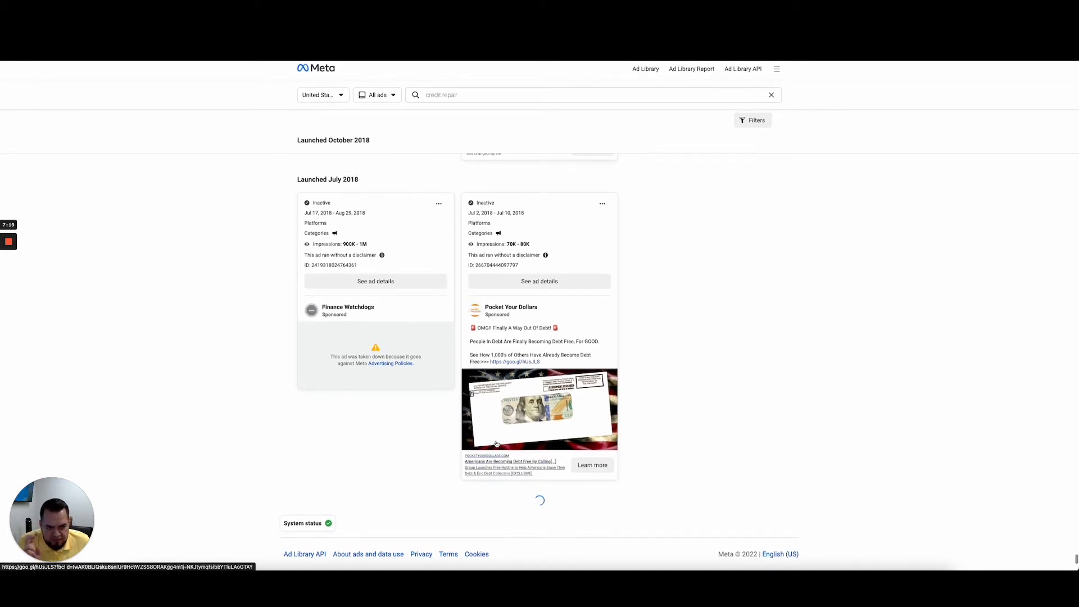
mouse_move(680, 327)
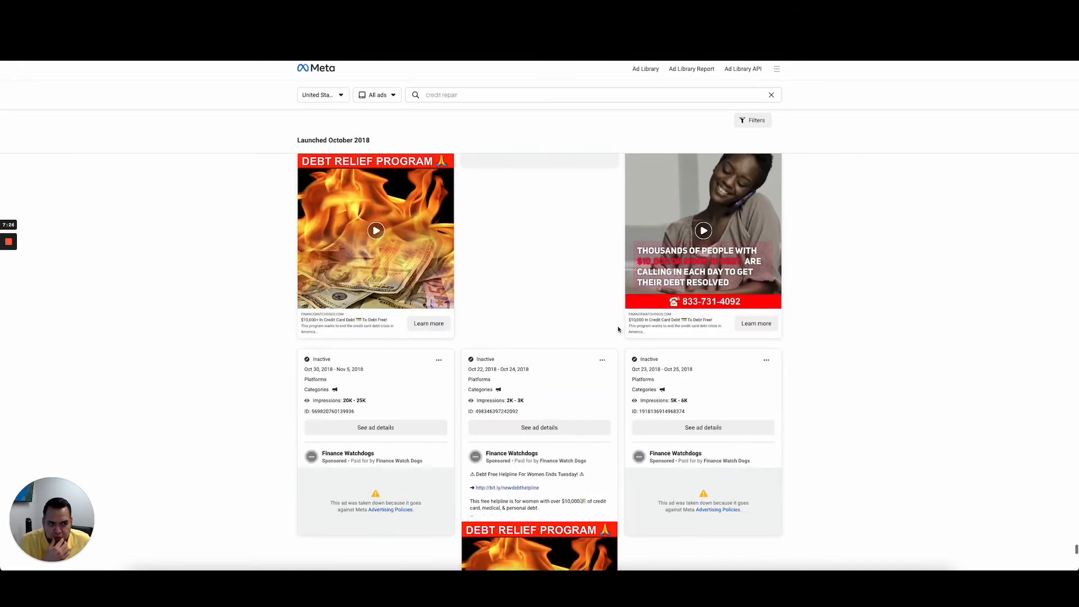
scroll("down", 3)
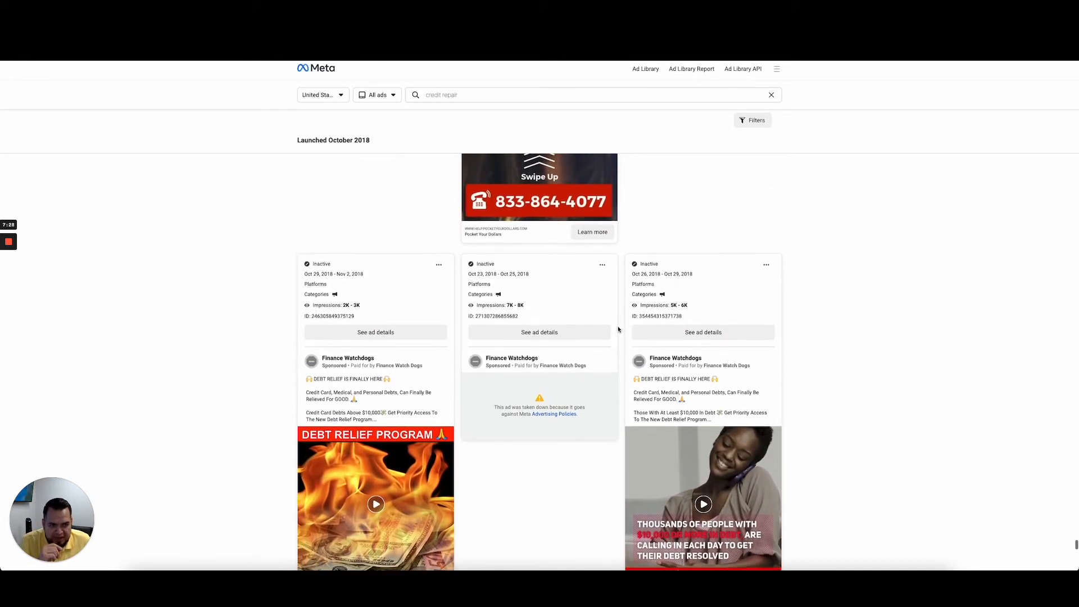
scroll("down", 3)
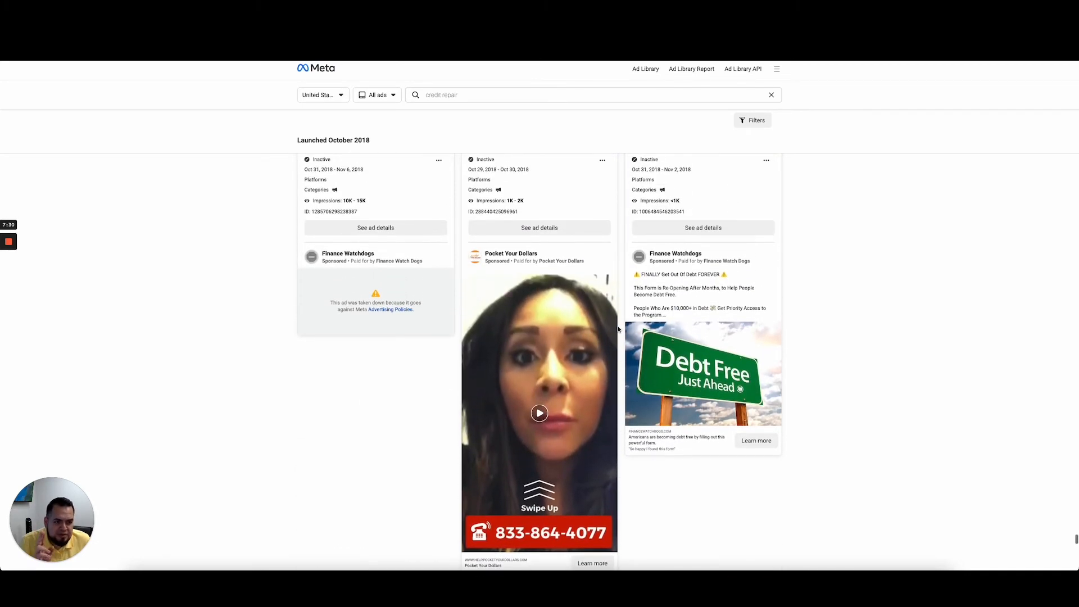
scroll("down", 3)
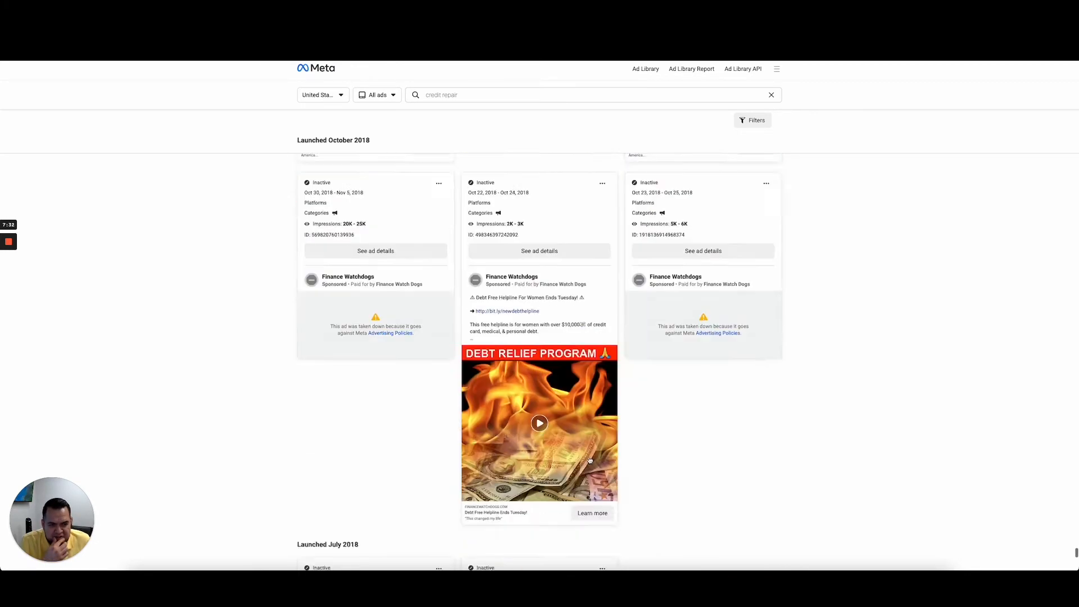
scroll("down", 3)
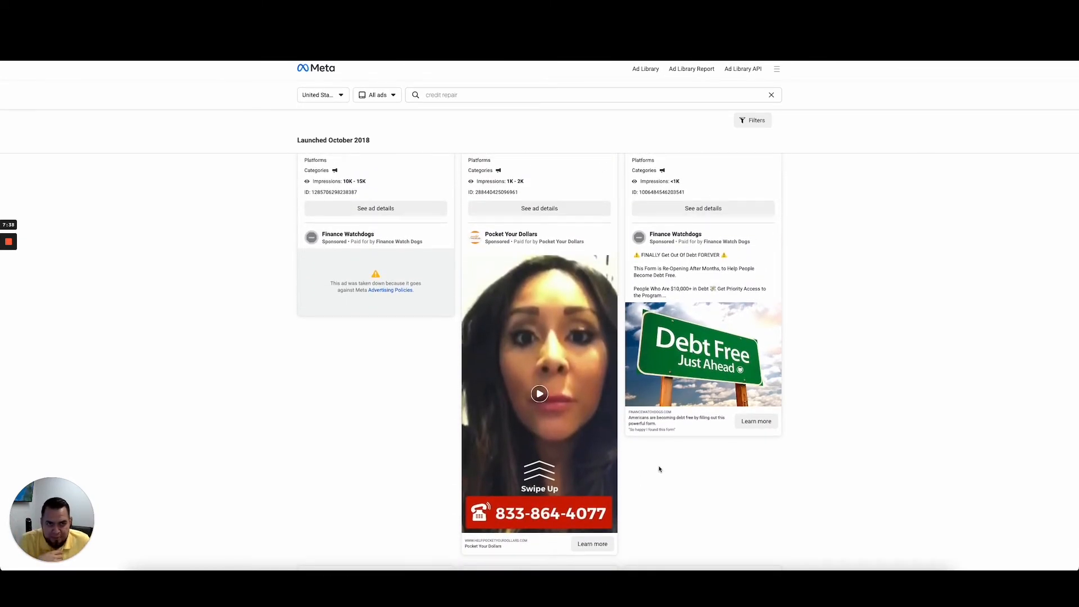
scroll("down", 3)
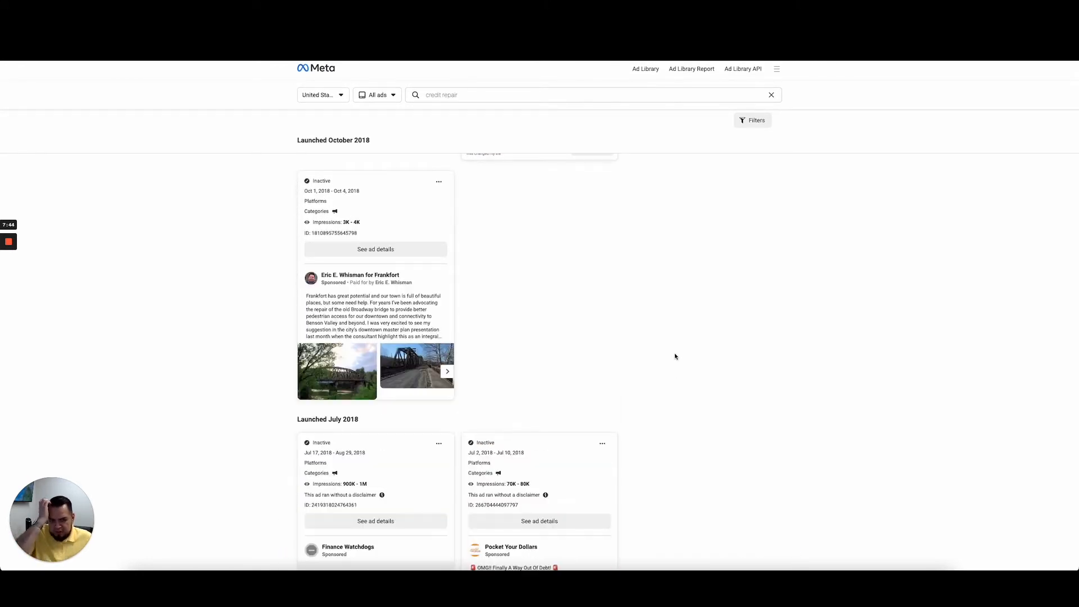
scroll("down", 3)
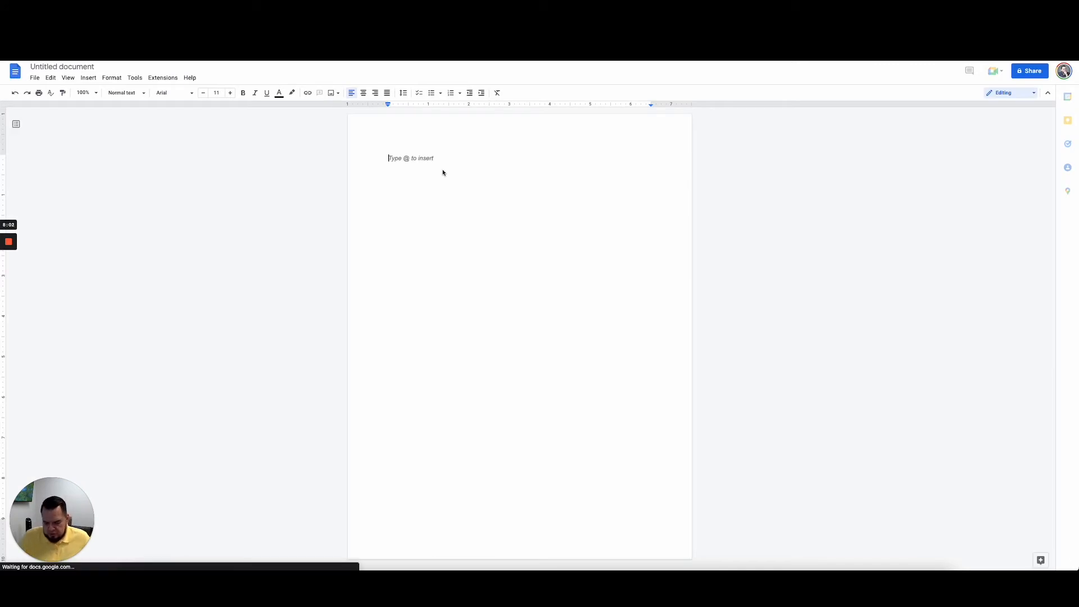
Type the 'Ads' heading with bullets 'Doesn't have to be fancy.' and 'List benefits'.
type("Ads")
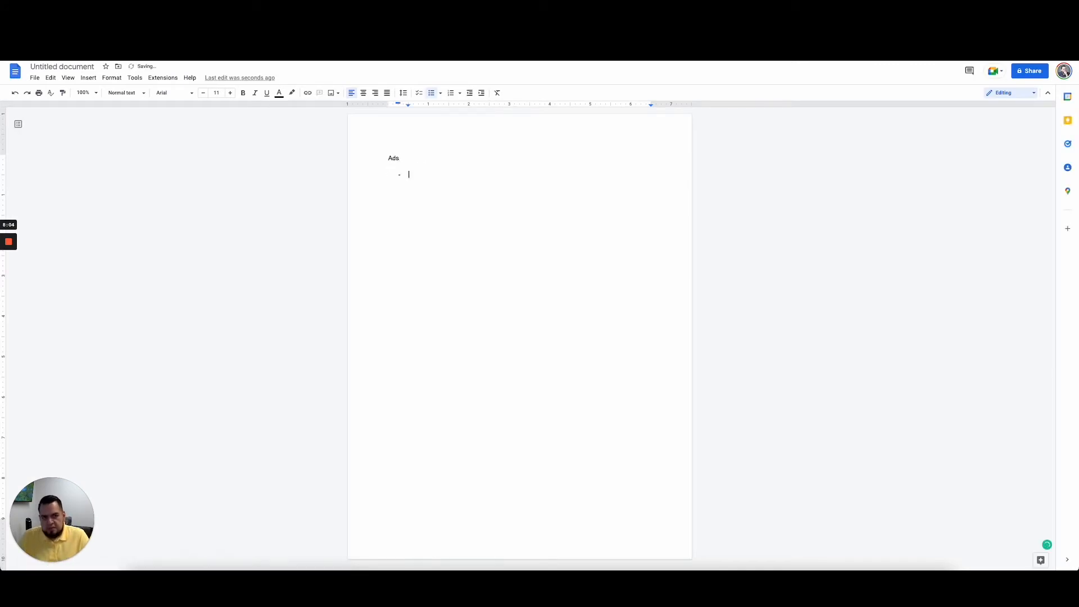
type("Doesn't have to be")
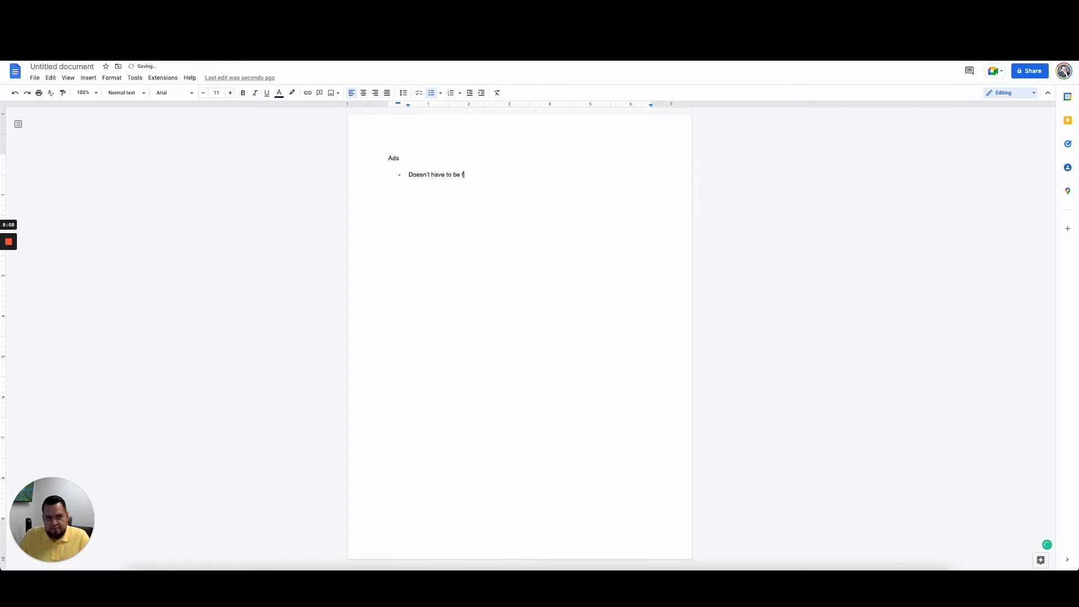
type("fancy.")
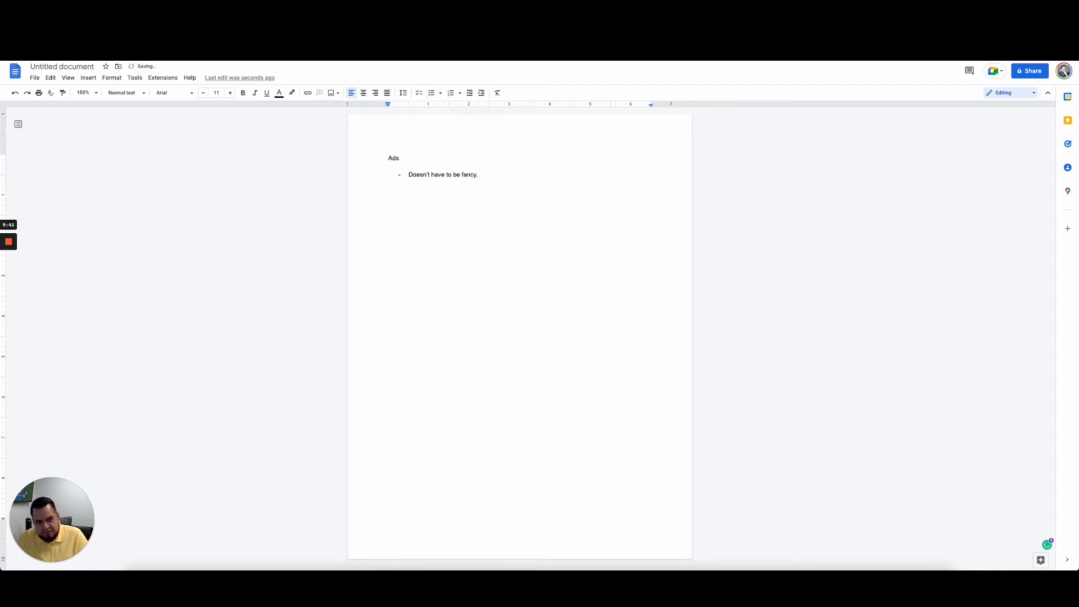
type("List benefit")
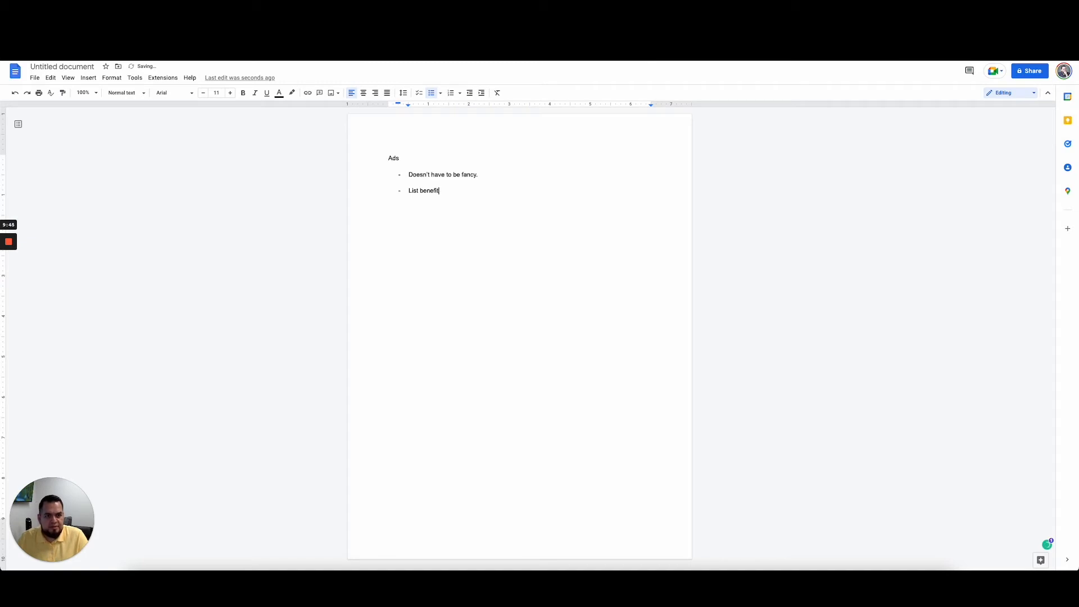
type("s")
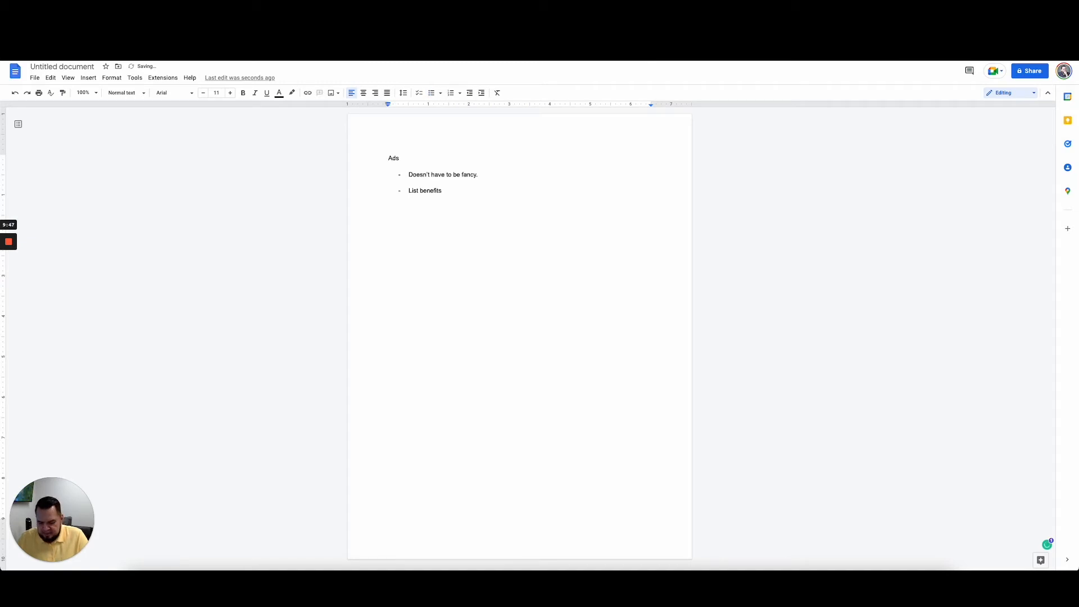
Start an 'Offer.' bullet listing a free 15 min review.
key("enter")
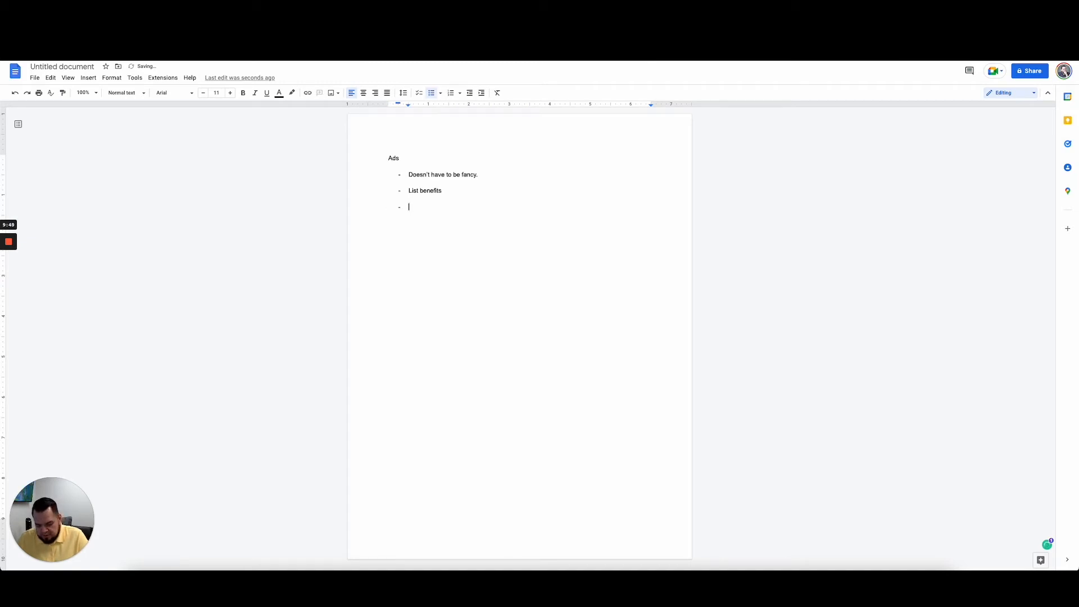
type("Offer.")
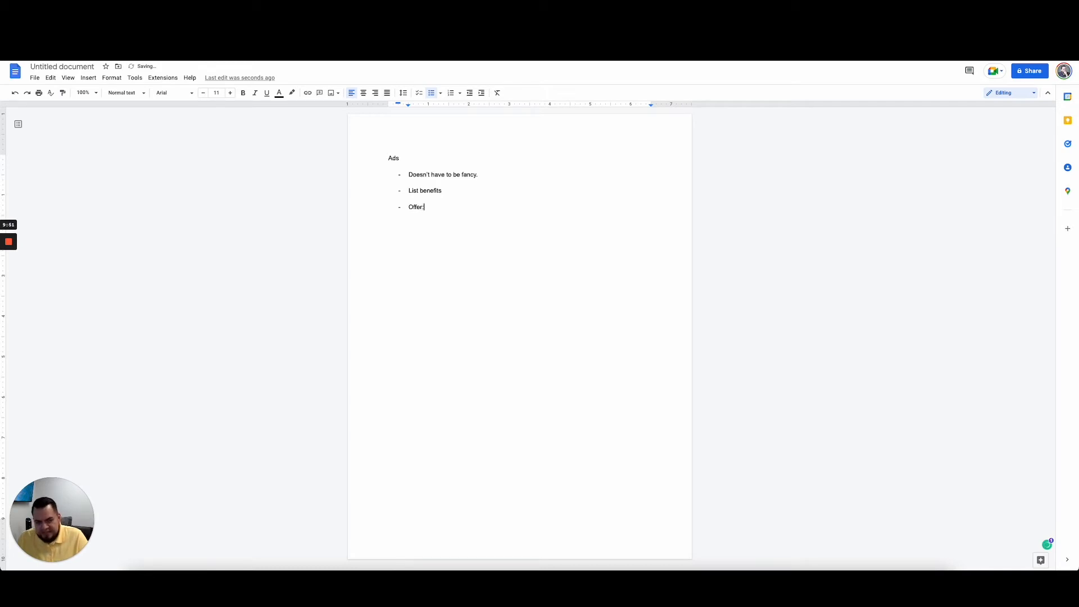
type("Fre")
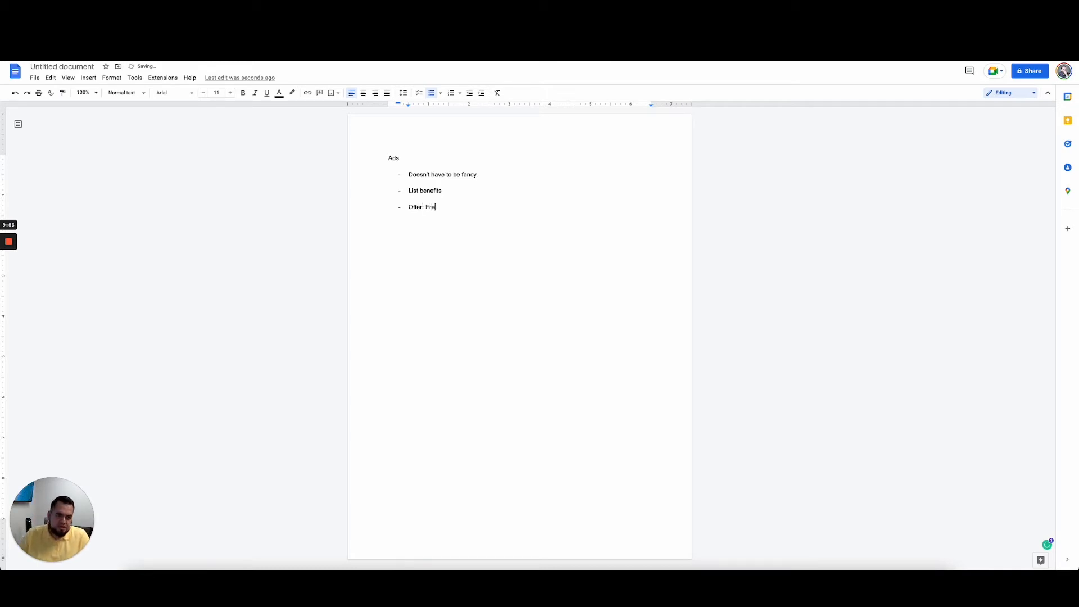
type("e consultation,")
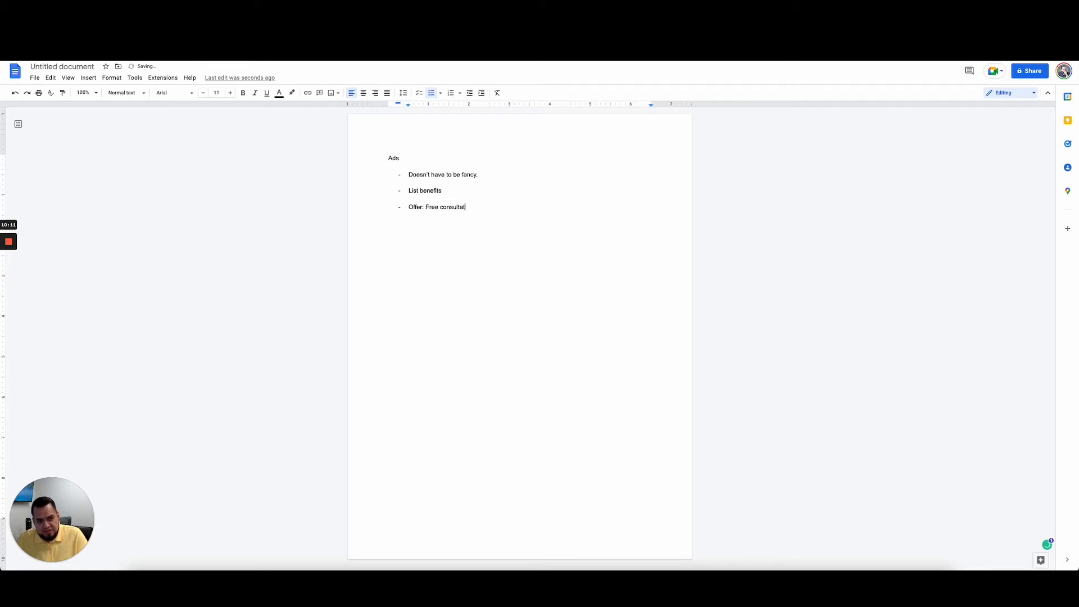
key("BackSpace")
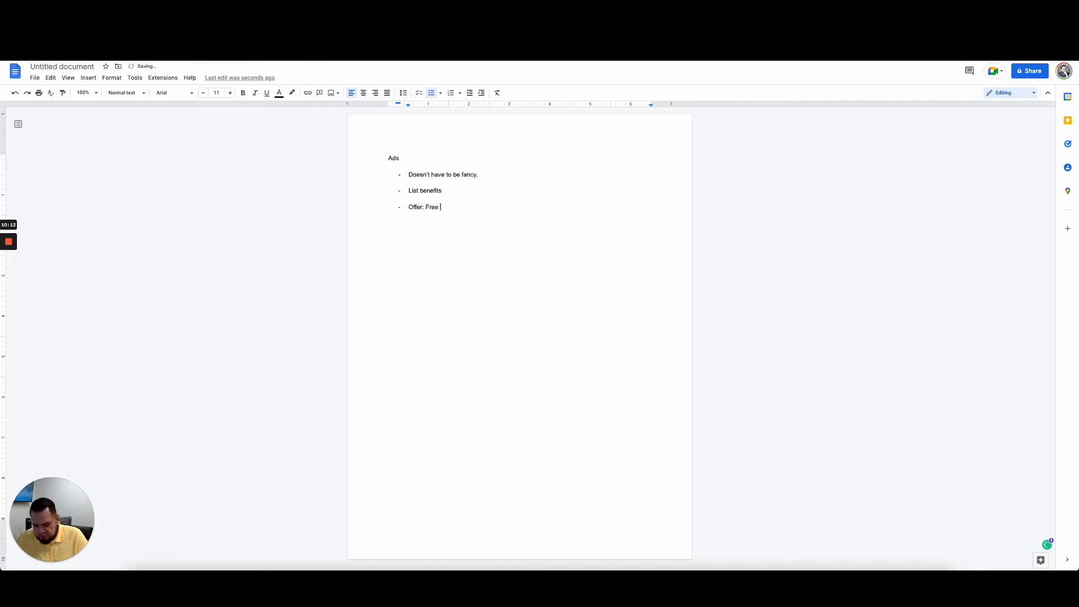
type("15 min")
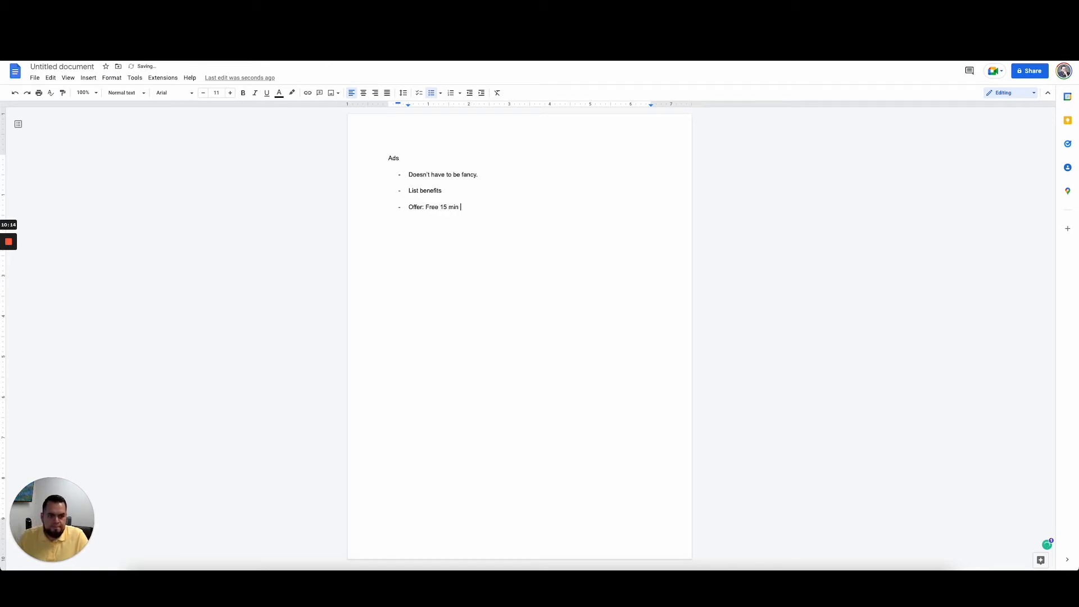
type("review,")
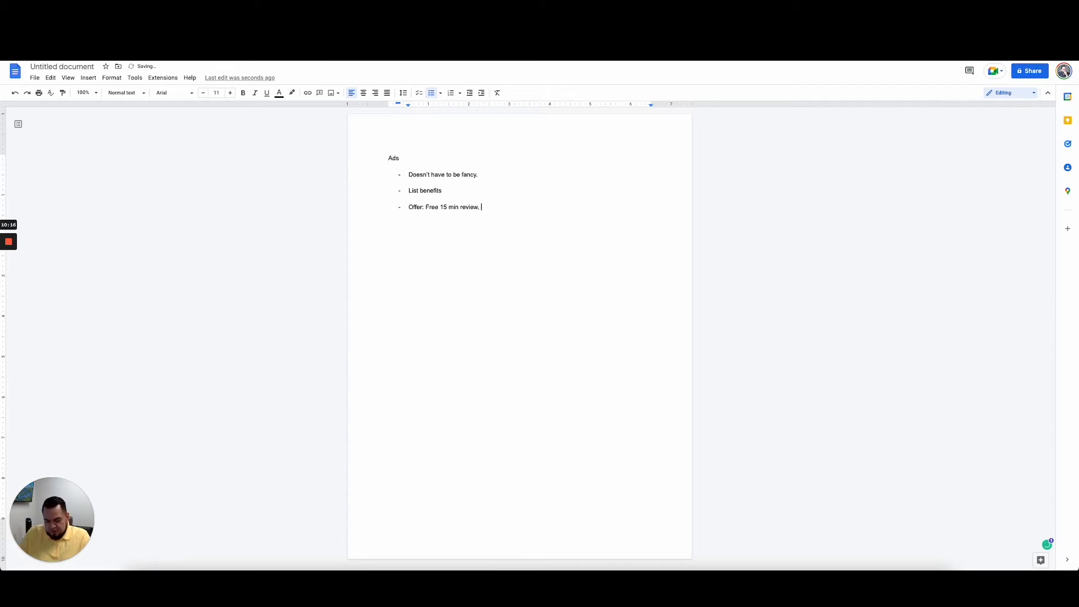
type("$")
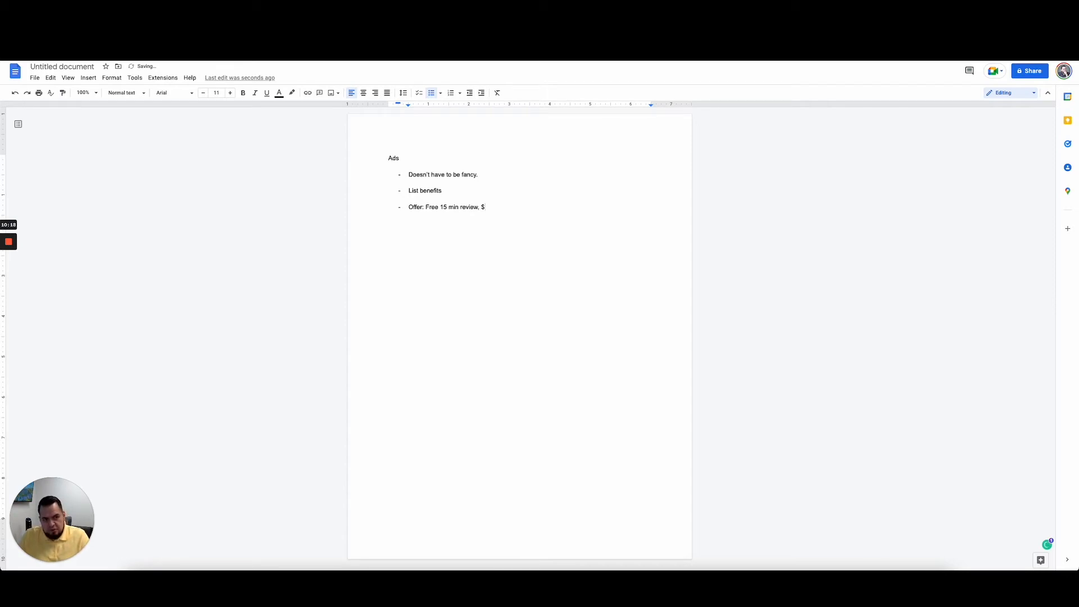
key("Backspace")
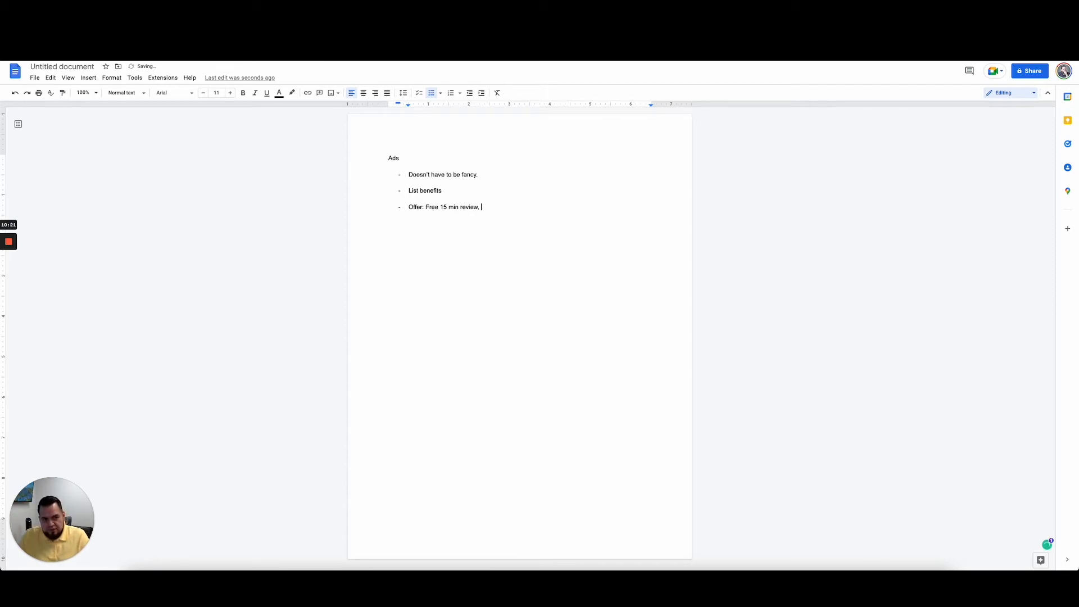
Add the 25% OFF intro special and consultation with free business credit guide, then 'Headlines'.
type("Special Intro Offer")
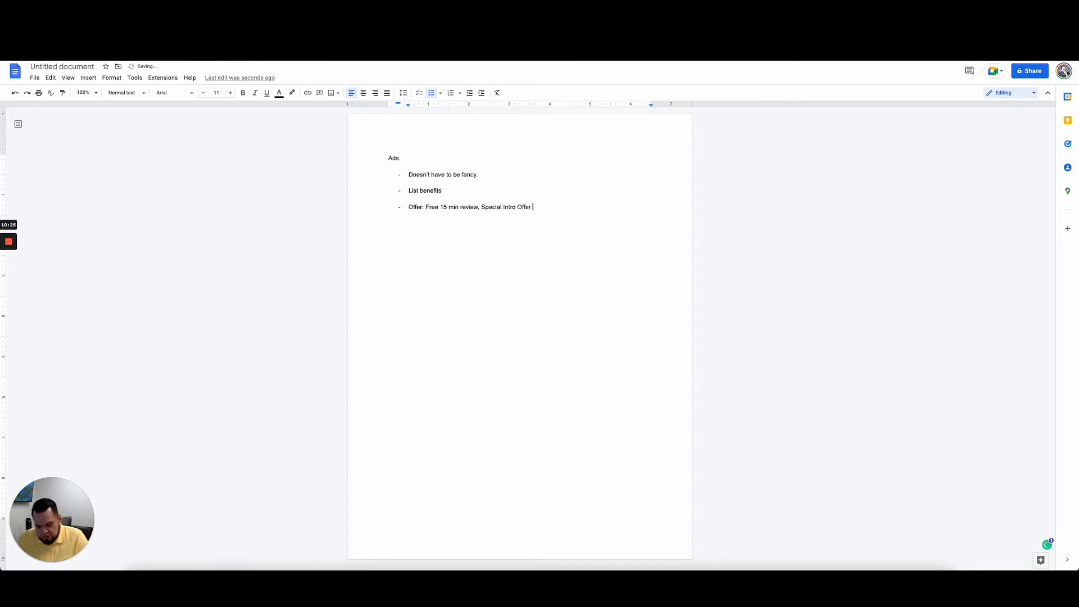
type("/ 1")
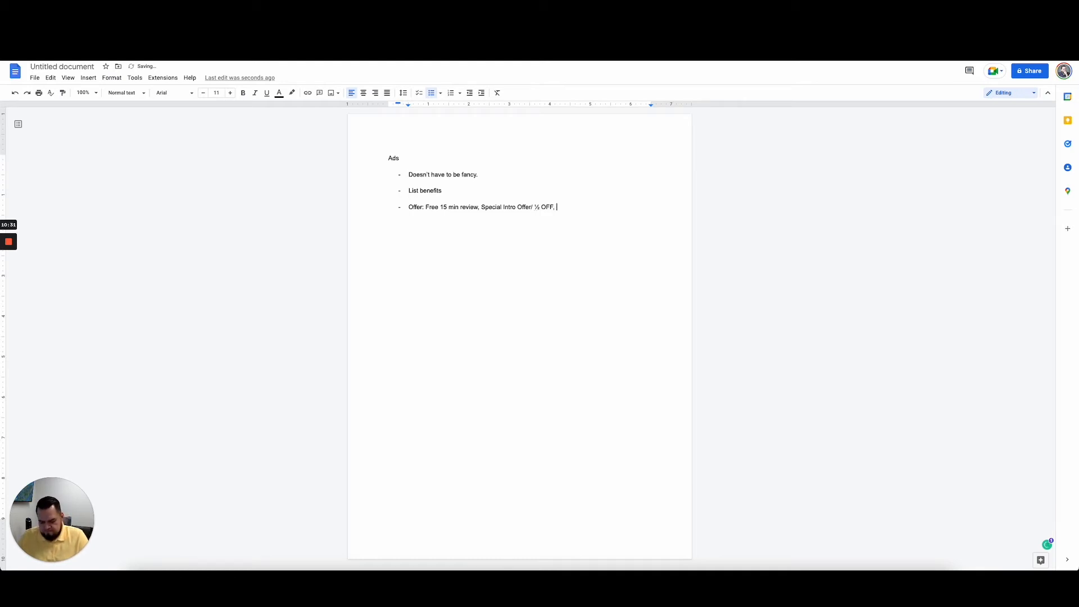
type("25% OFF,")
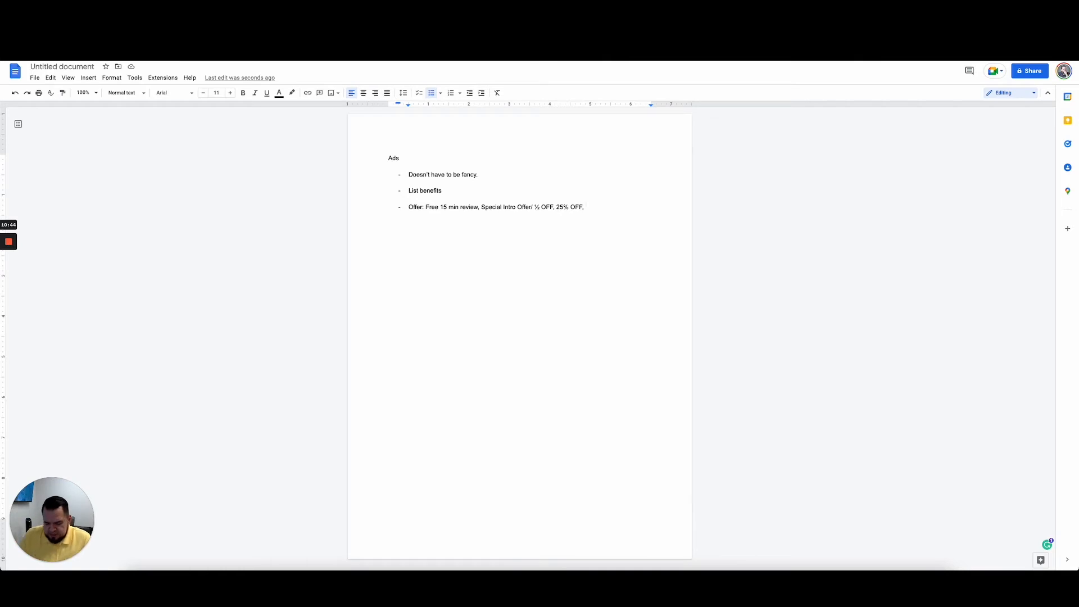
type("Get a c")
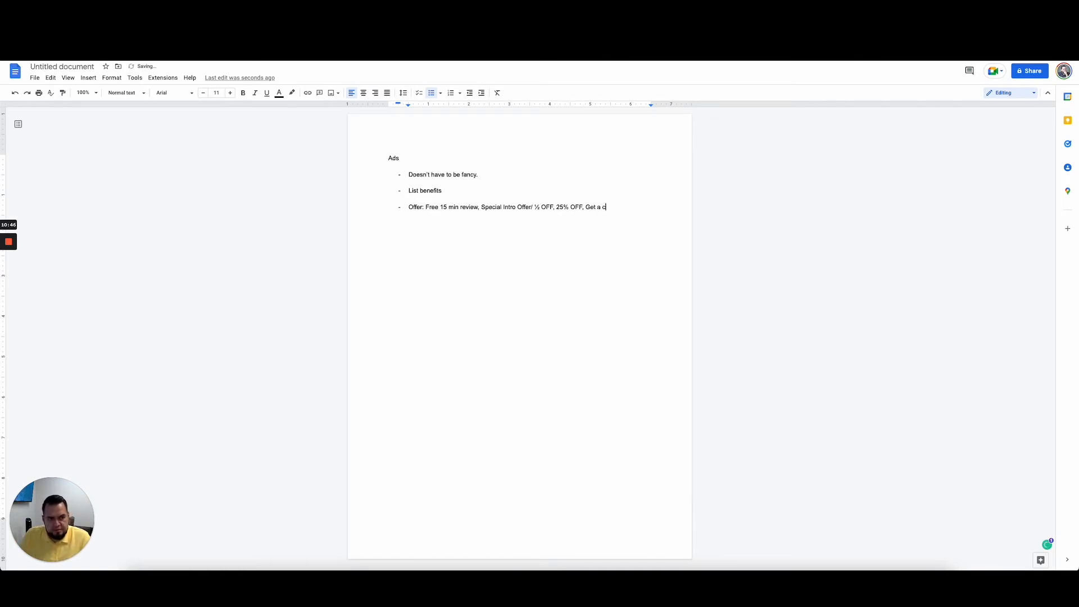
type("onsultation and")
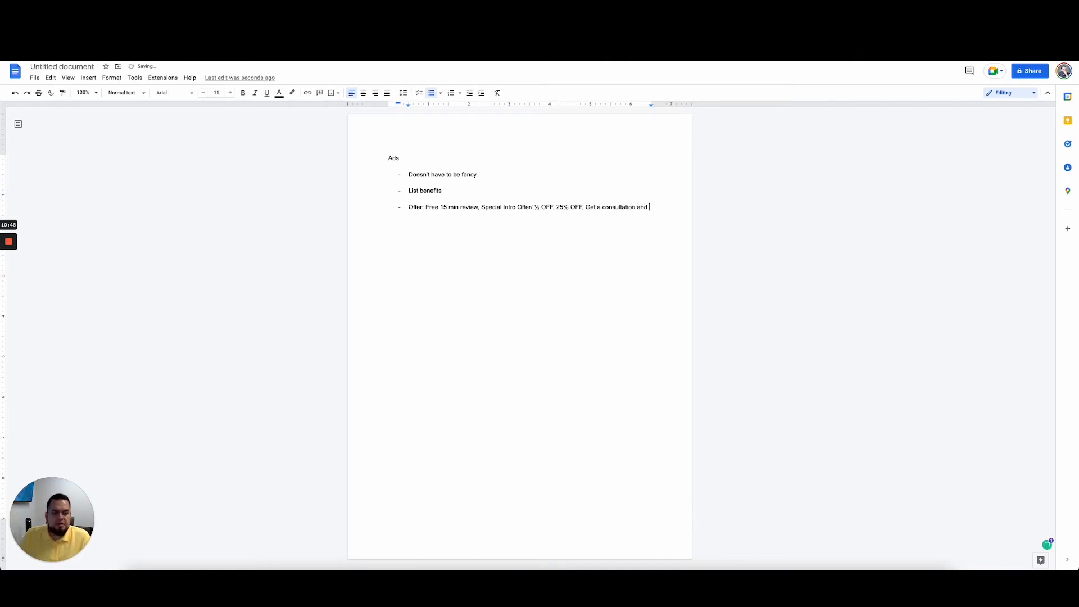
type("received a")
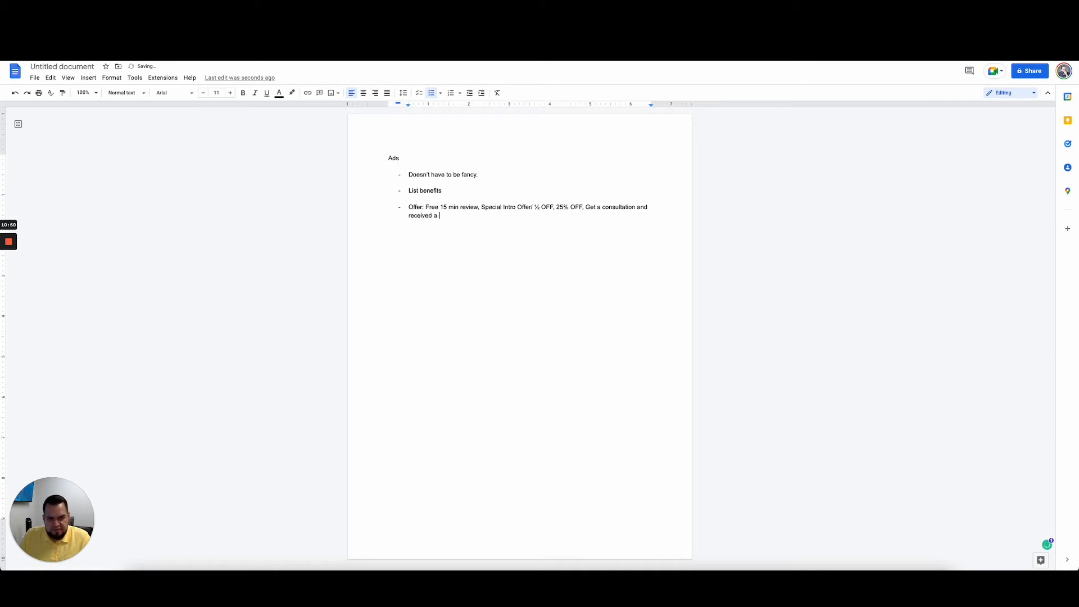
type("free business credit guide.")
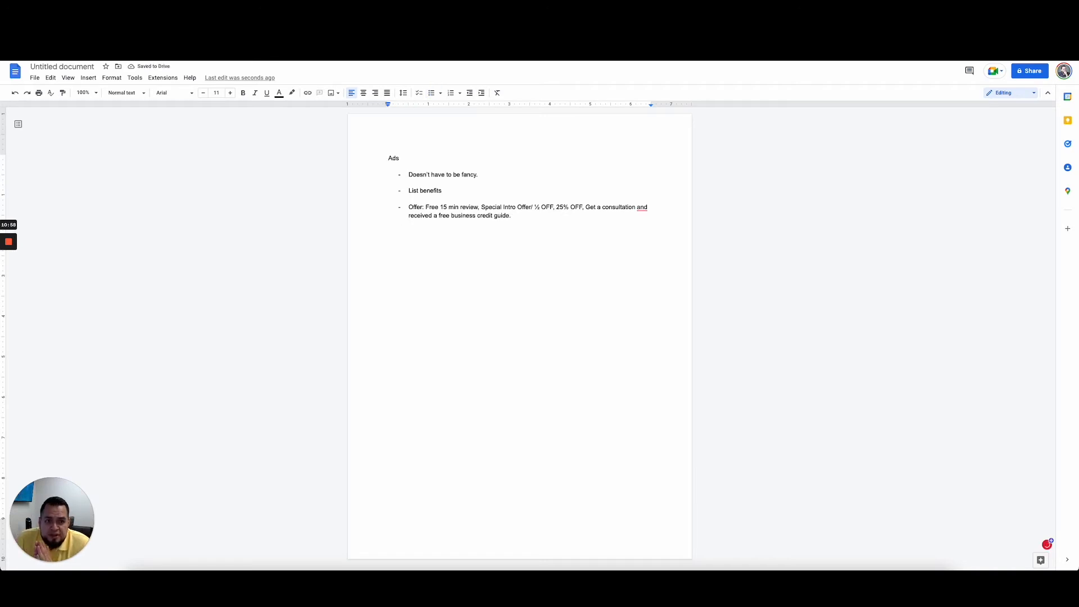
type("Headlines")
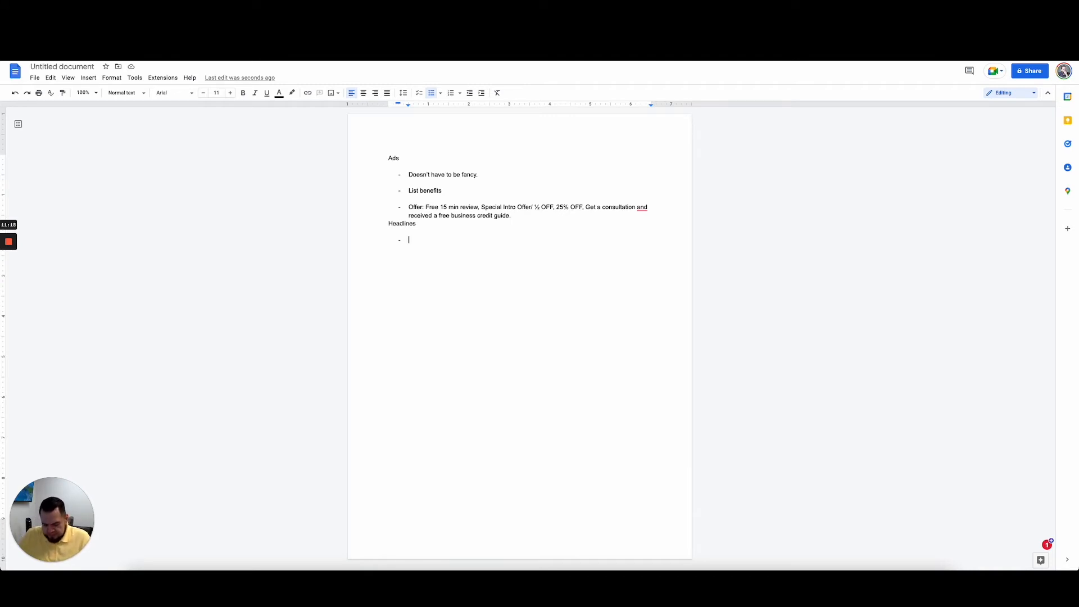
Add the headline '...Star Rating on Google - Credit Repair'.
type("Average 5.")
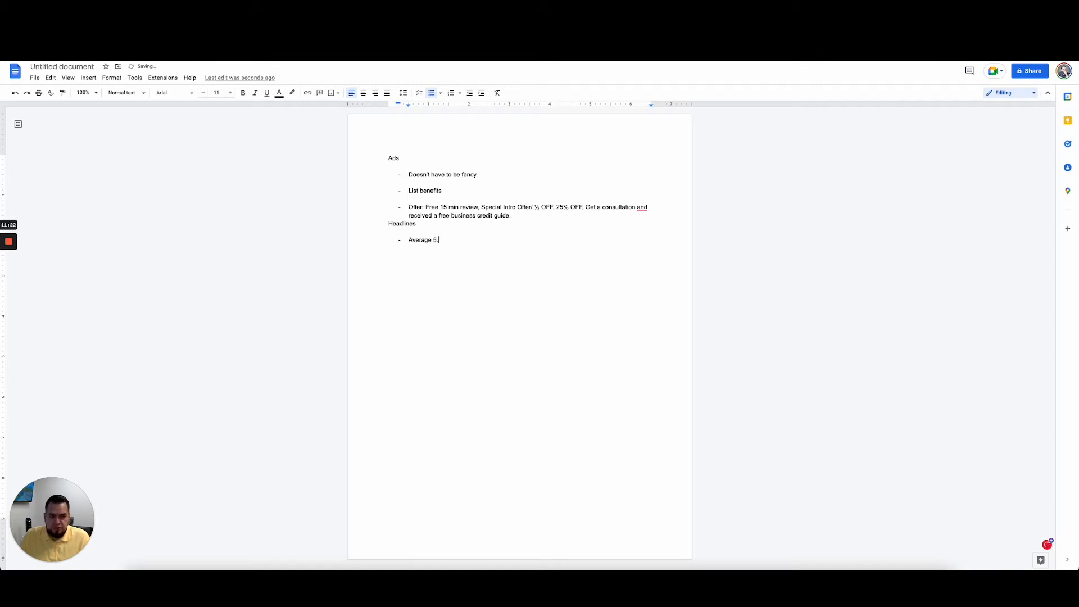
type("0 S")
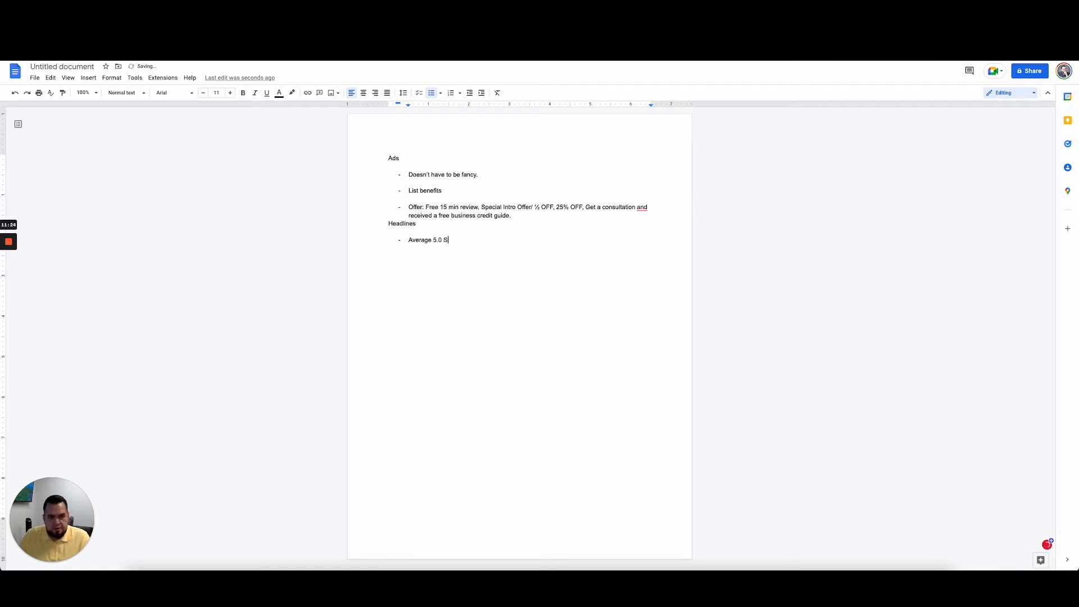
type("tar Rating o")
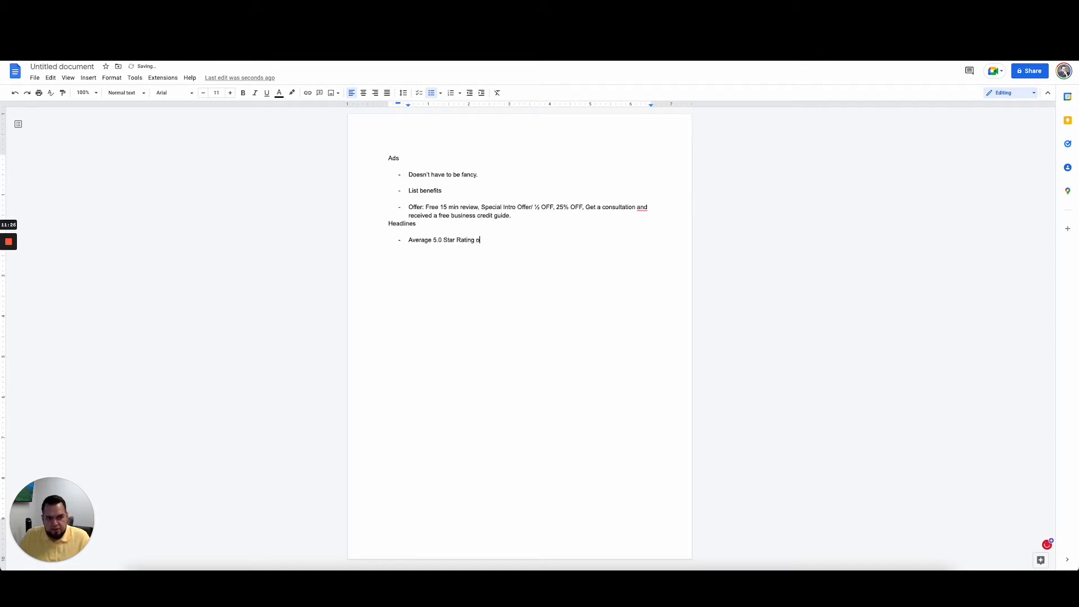
type("n Google -")
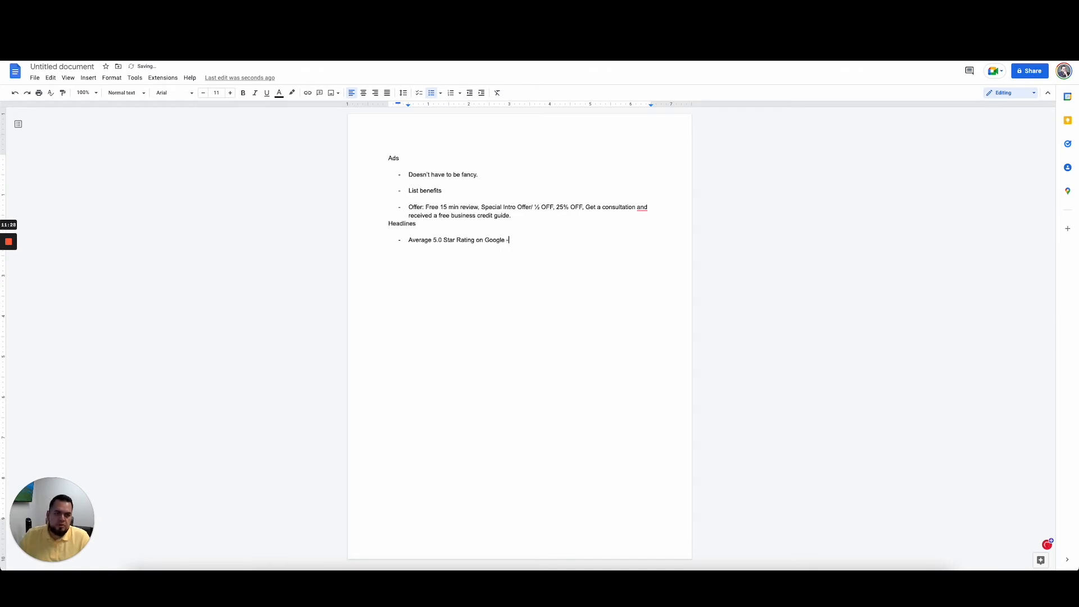
type("Credit Repair")
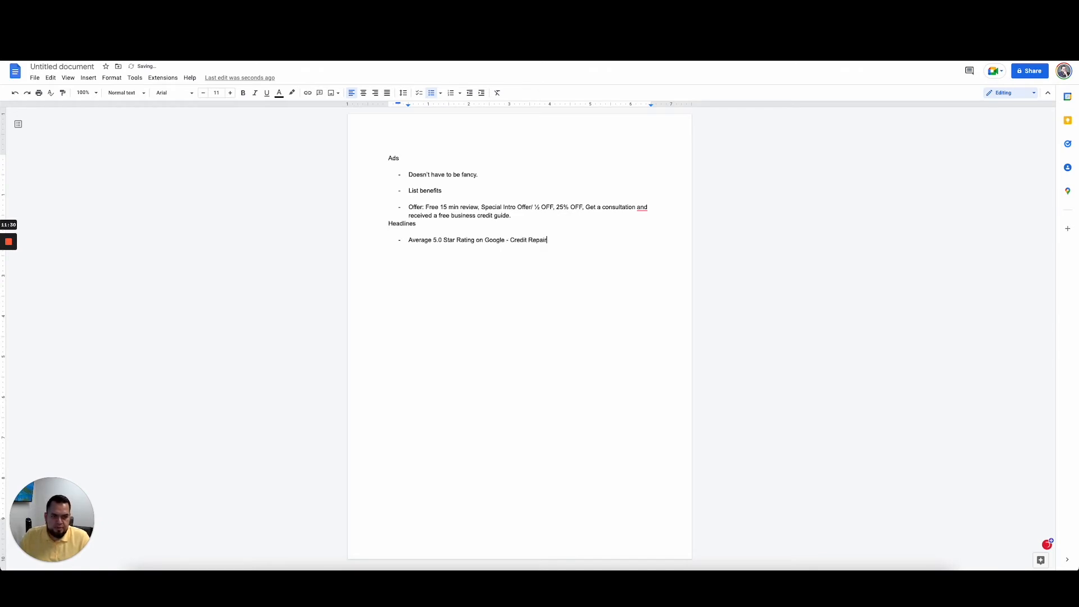
key("enter")
type("We Help")
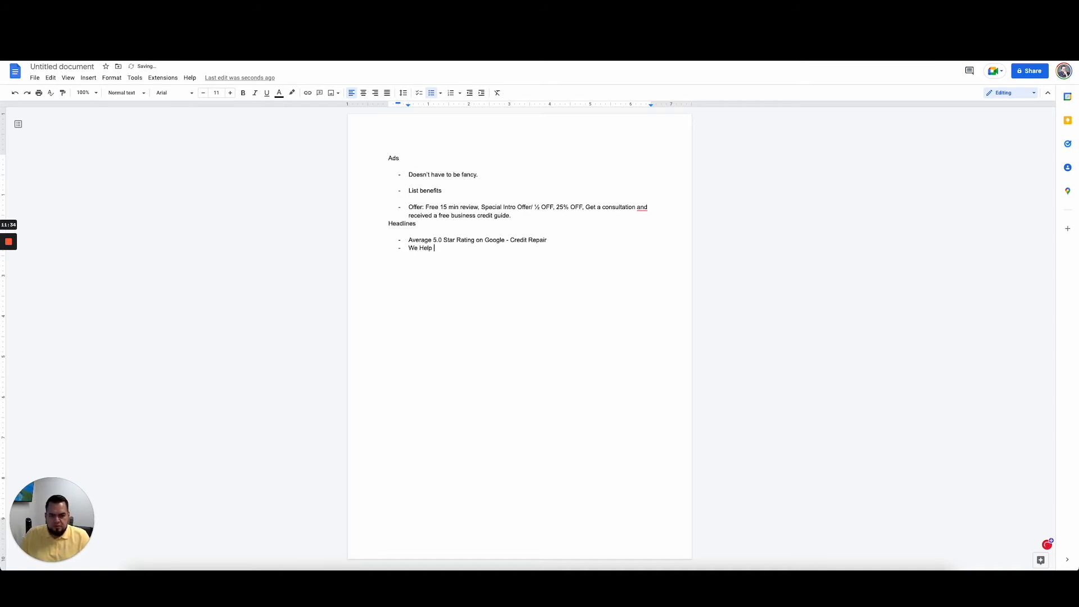
Add headlines 'Fix Credit and Get You Into A Home' through '...Just Another Hobbyist.'.
type("Fix Credit and G")
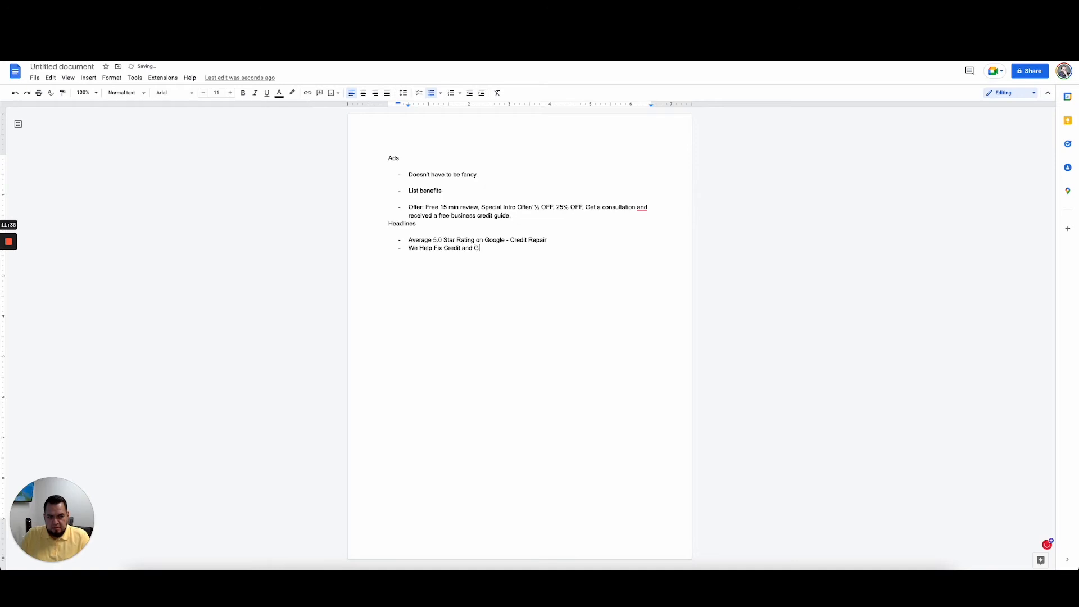
type("et You Into A")
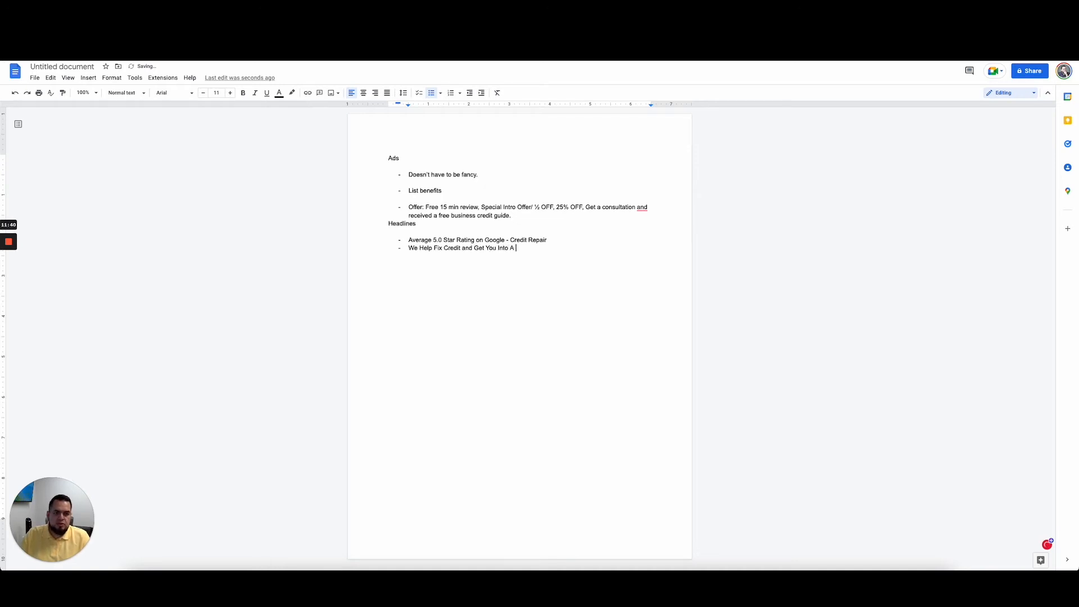
type("Home")
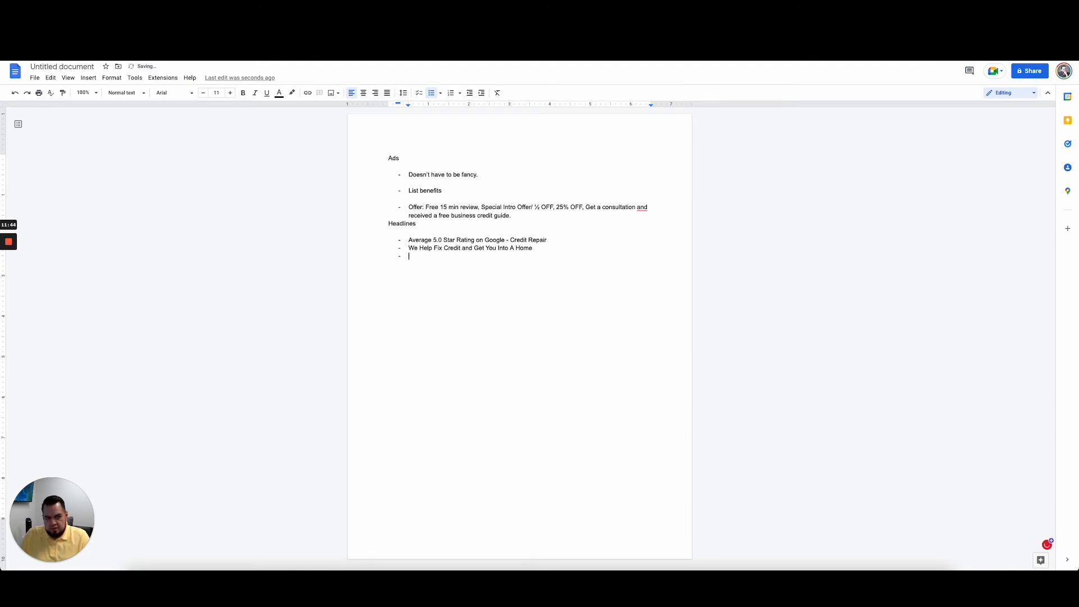
type("Credit Repair with a Money Back Guarantee")
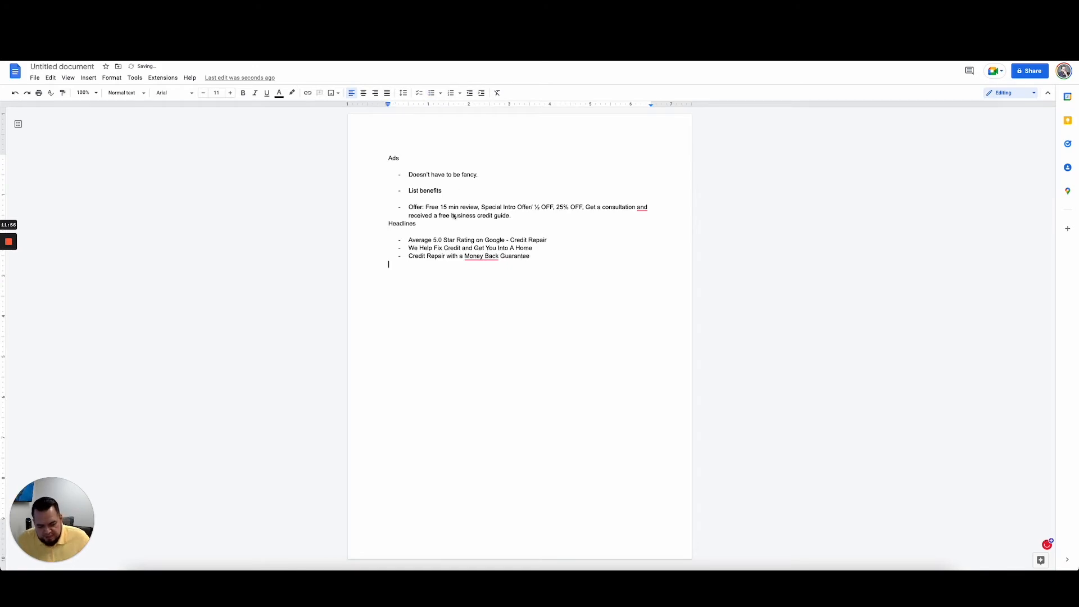
type("Ho")
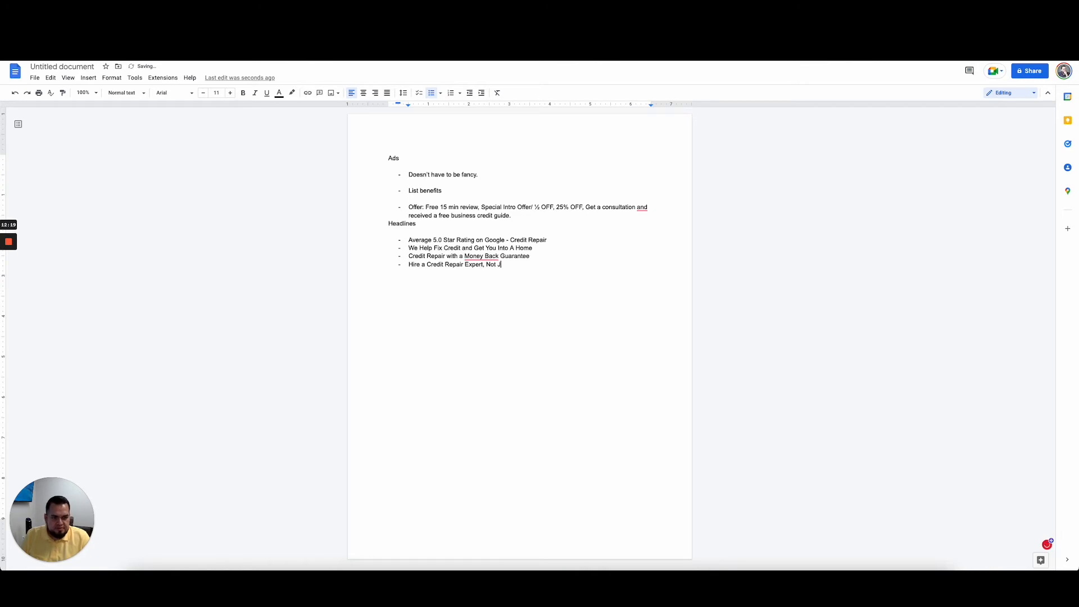
type("ust Another")
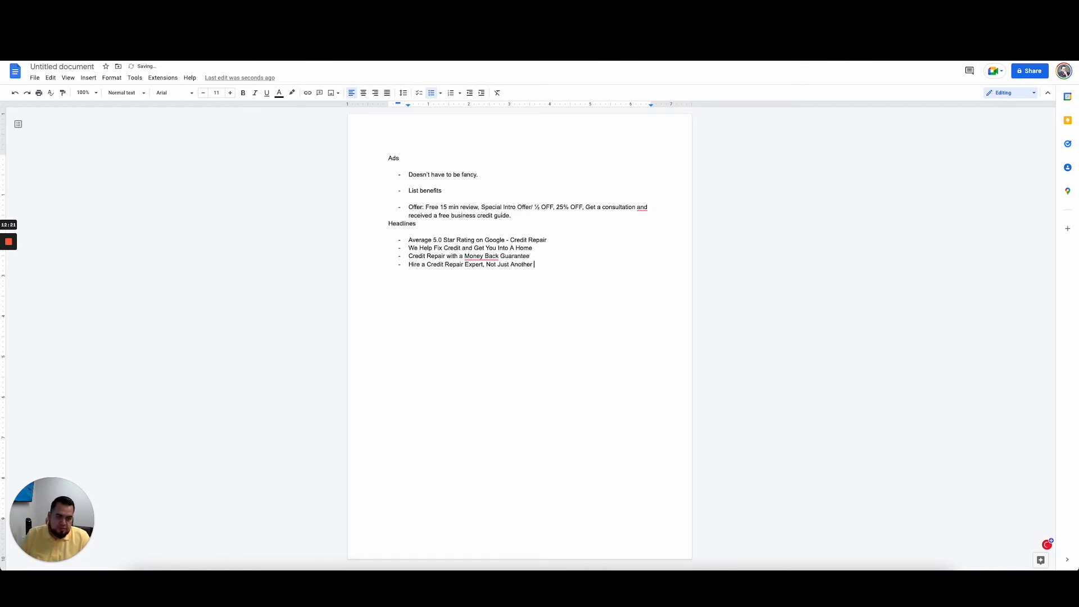
type("Hobbyist.")
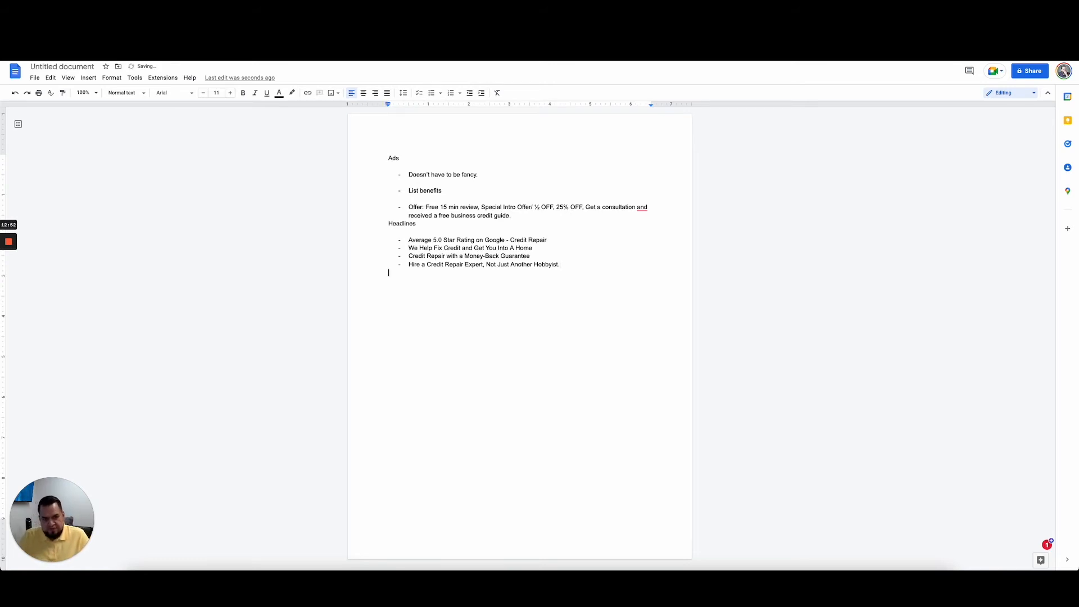
type("Dyan")
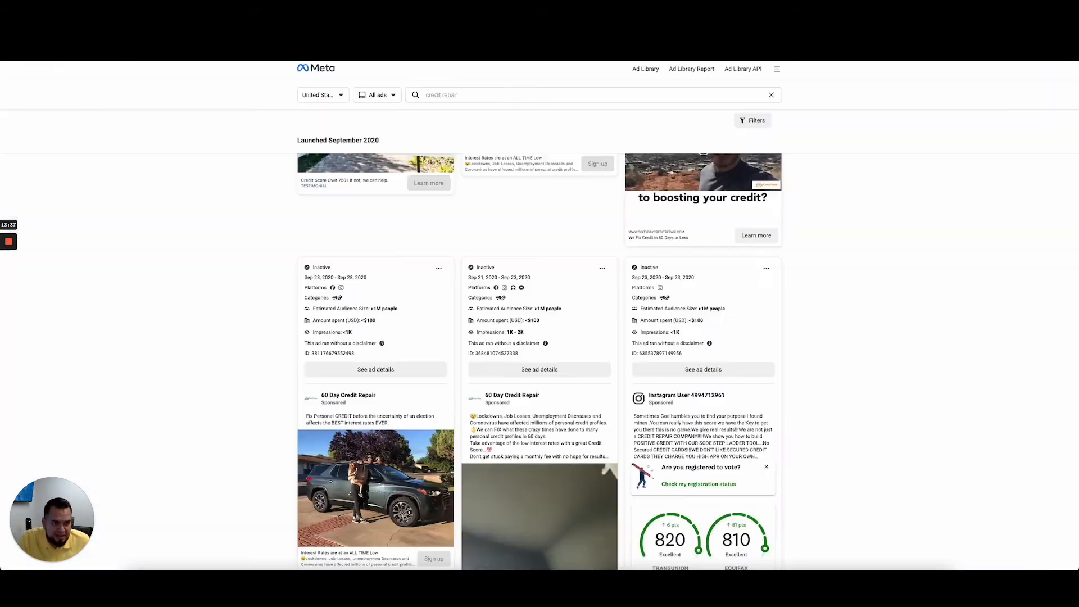
Play the in-car 60 Day Credit Repair video, then scroll to August and May 2020 ads.
scroll("down", 3)
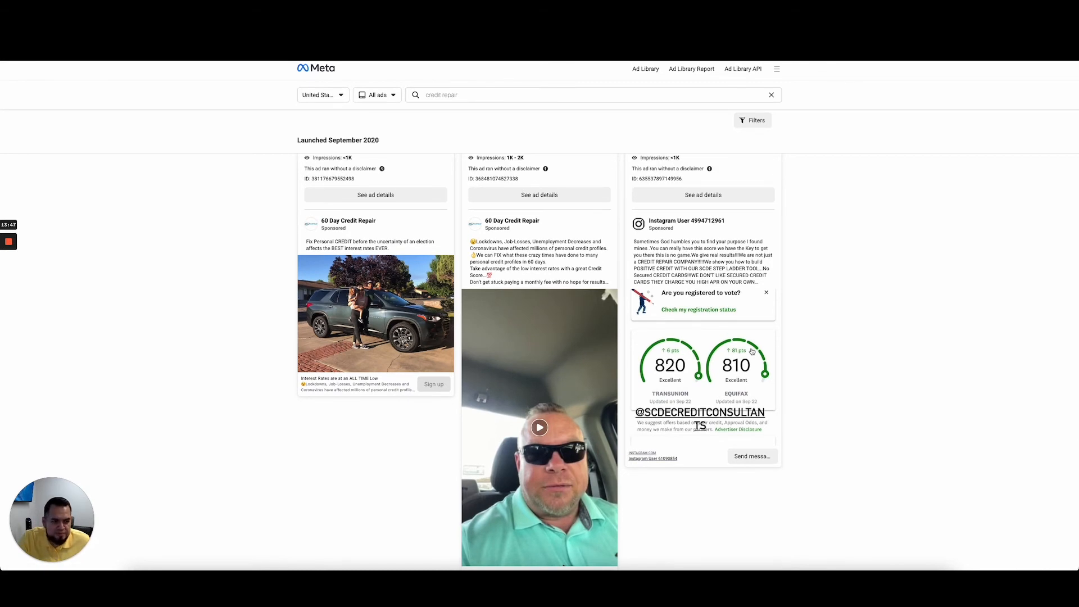
scroll("down", 3)
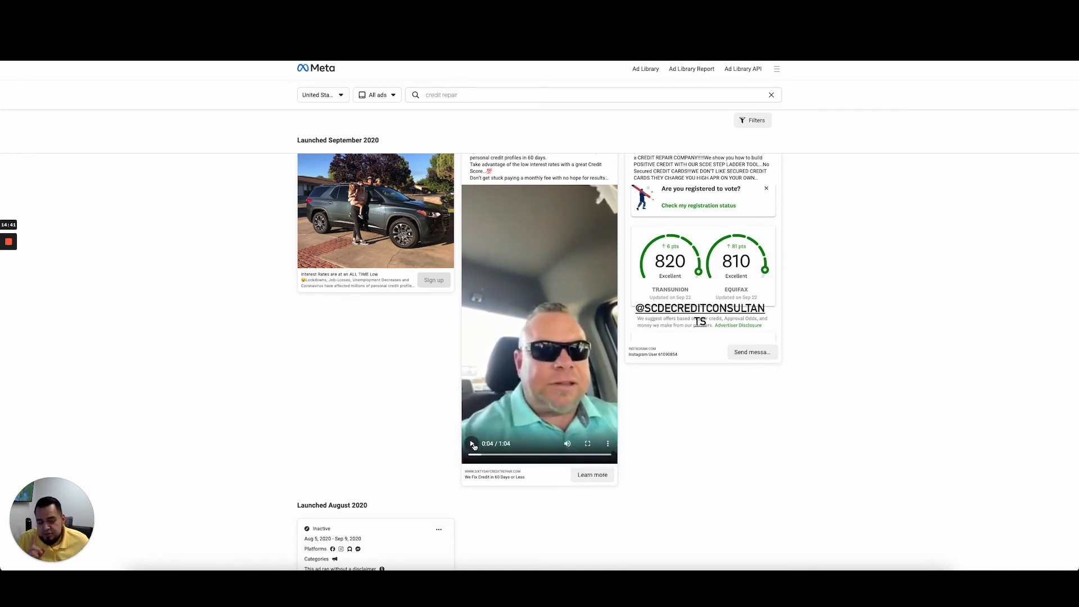
left_click(472, 444)
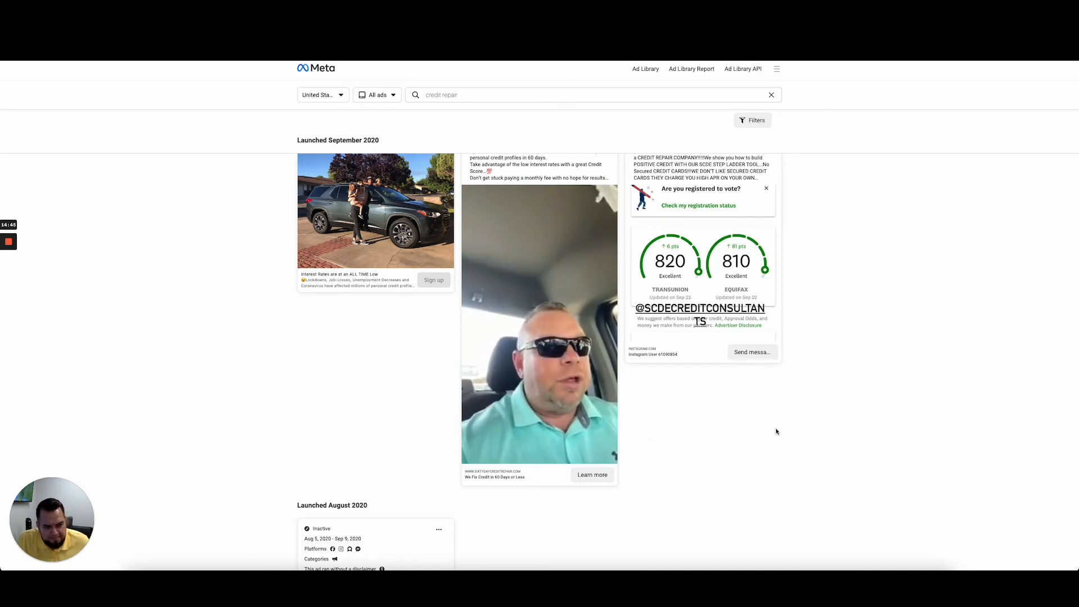
scroll("down", 3)
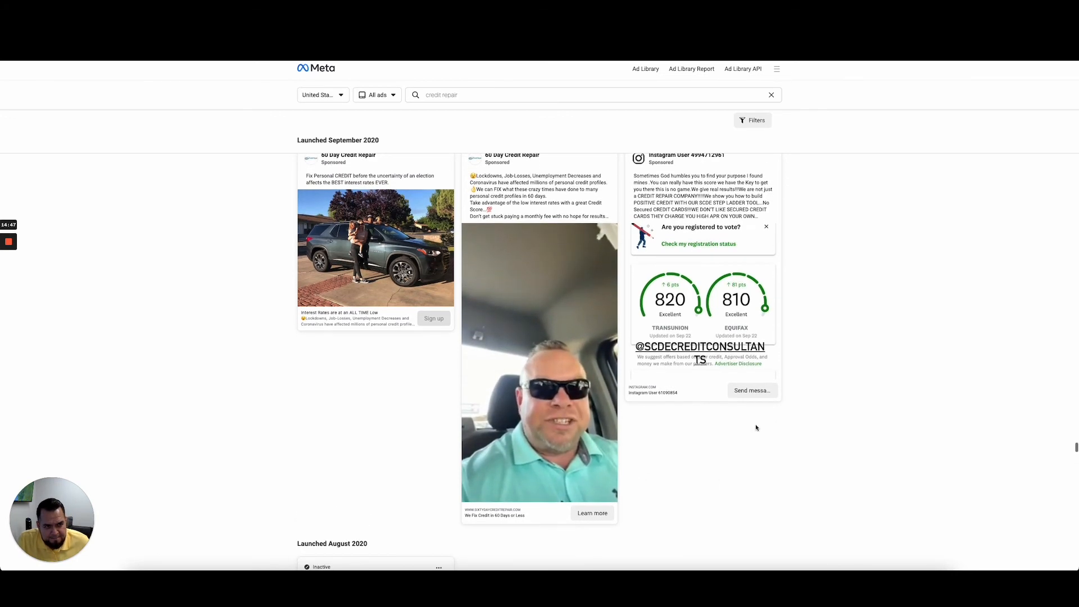
left_click(540, 362)
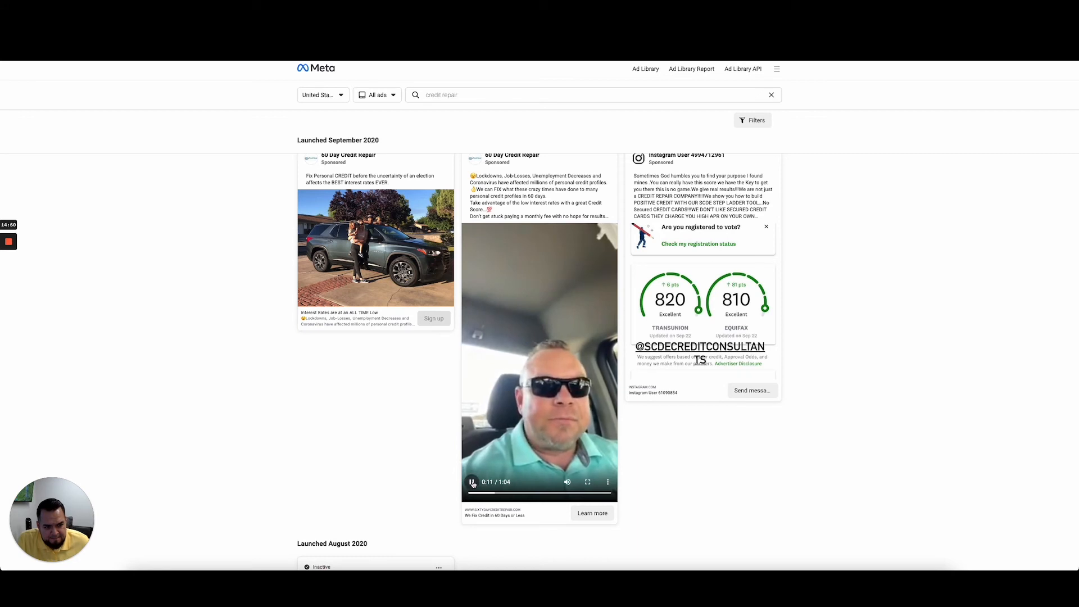
scroll("down", 3)
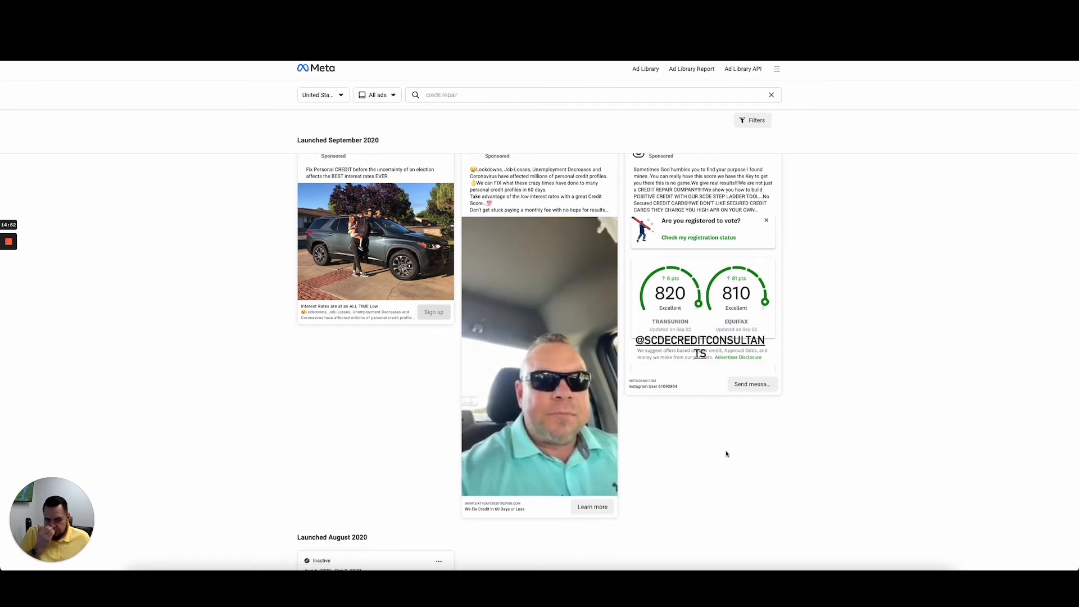
scroll("down", 3)
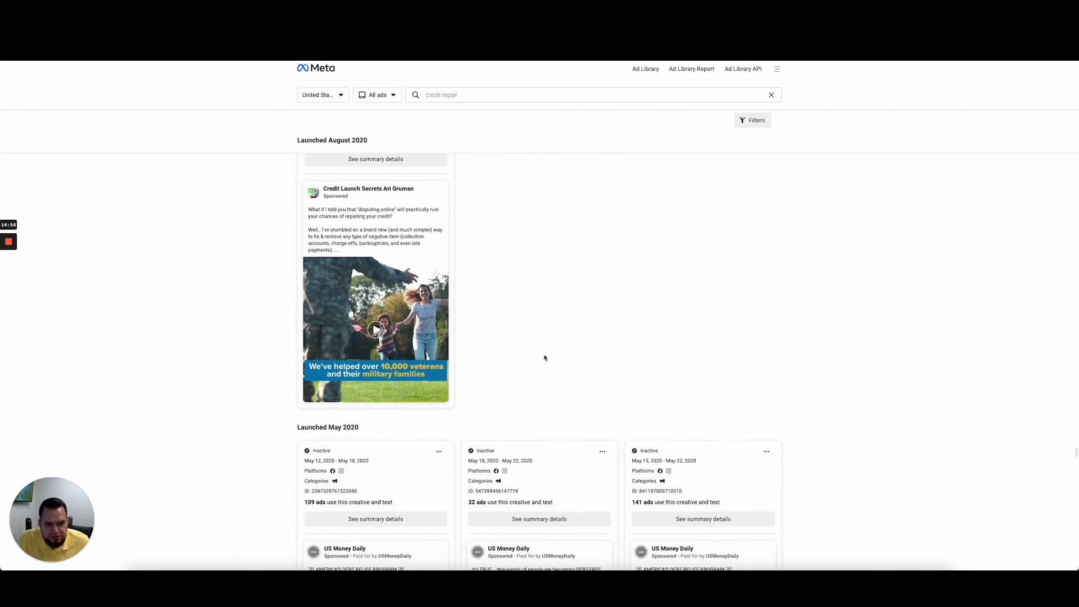
Play the August 2020 veterans video and The Credit Boosting Experts testimonial, scrolling past older ads.
left_click(375, 331)
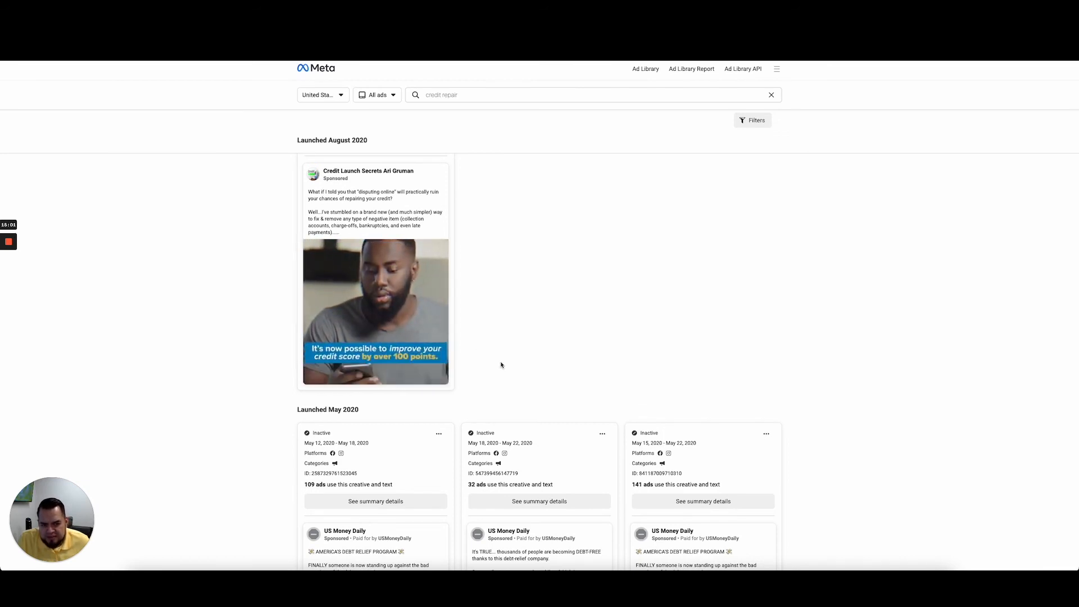
scroll("down", 3)
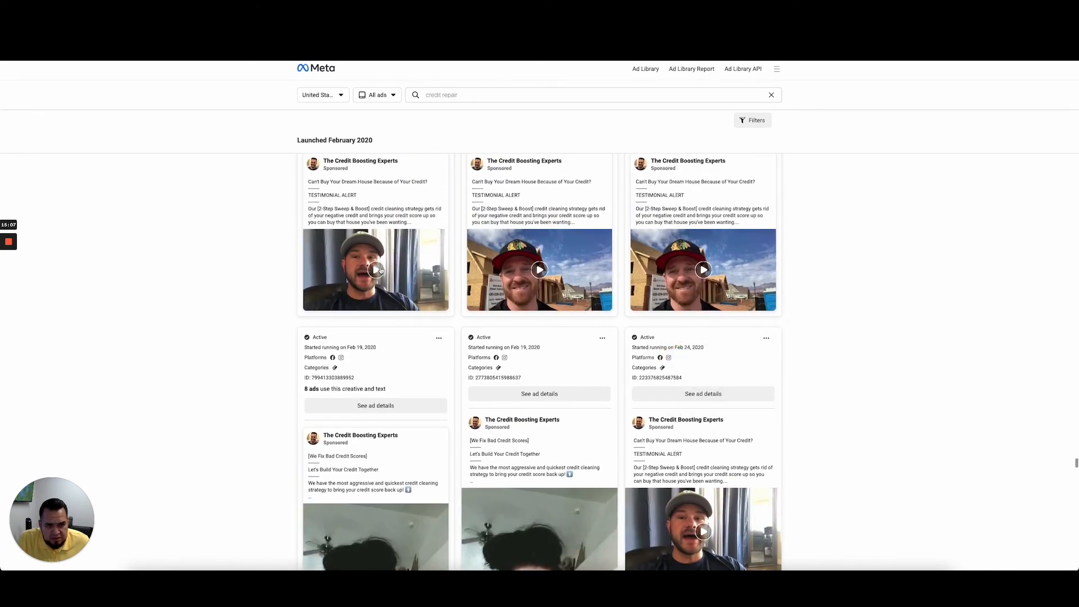
left_click(375, 270)
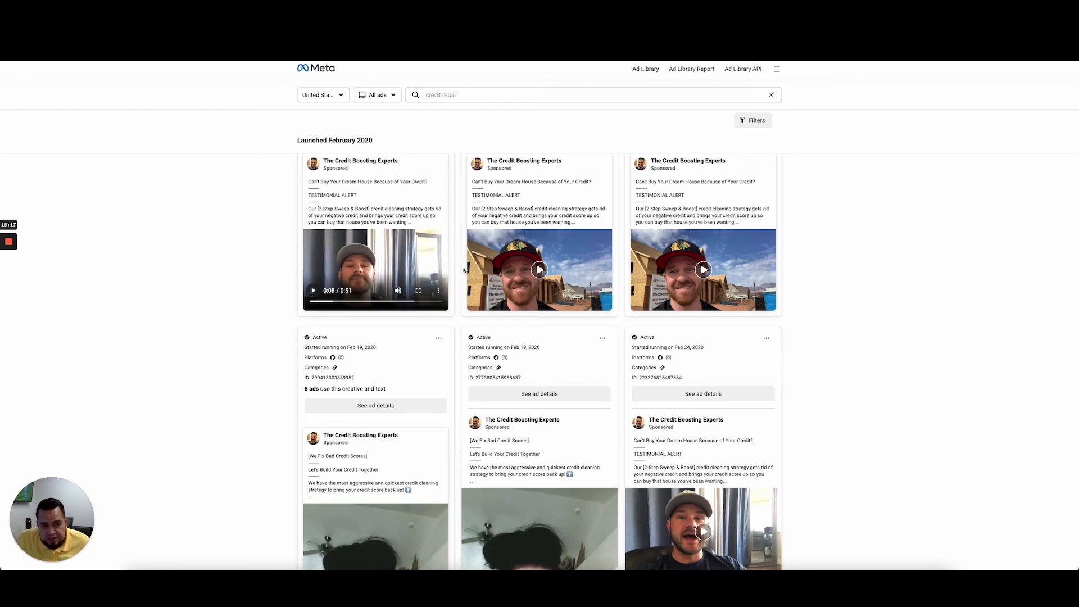
scroll("down", 3)
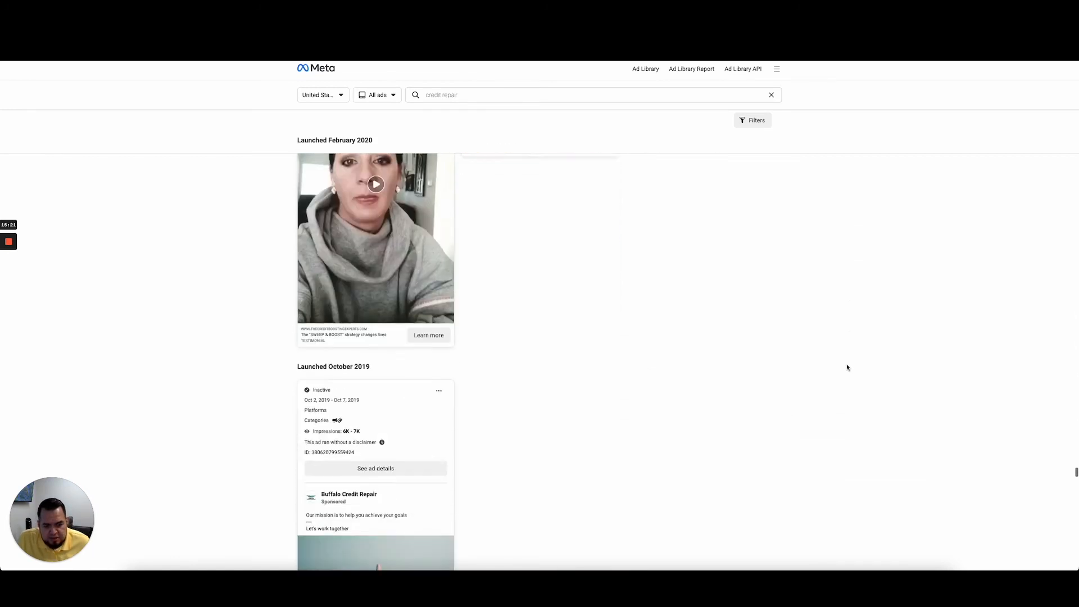
scroll("down", 3)
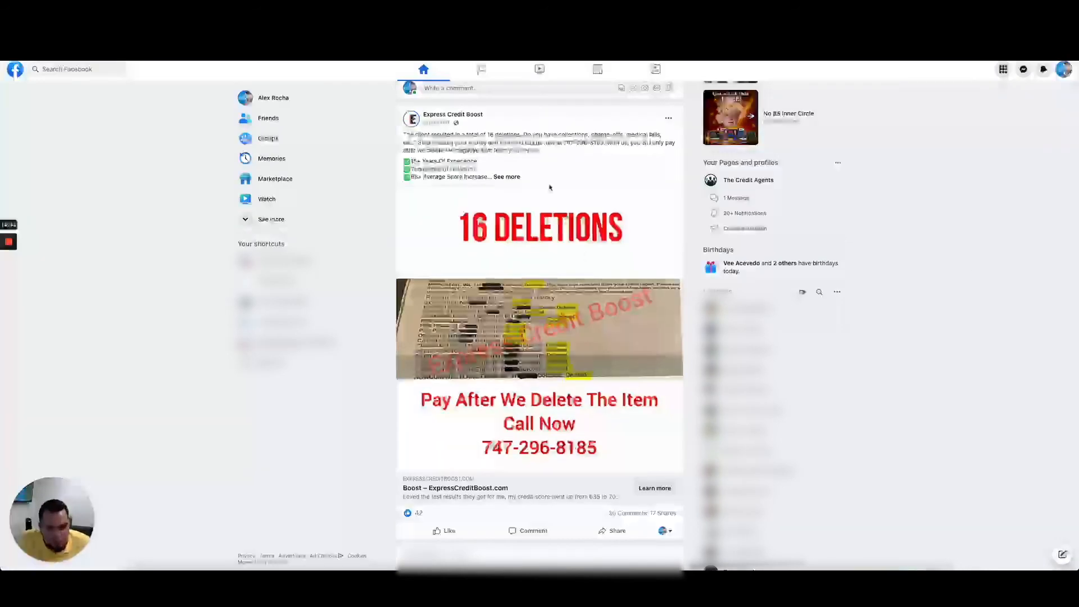
Review credit-repair ads from Express Credit Boost through the Score Nonprofit pay-per-delete ad.
left_click(505, 177)
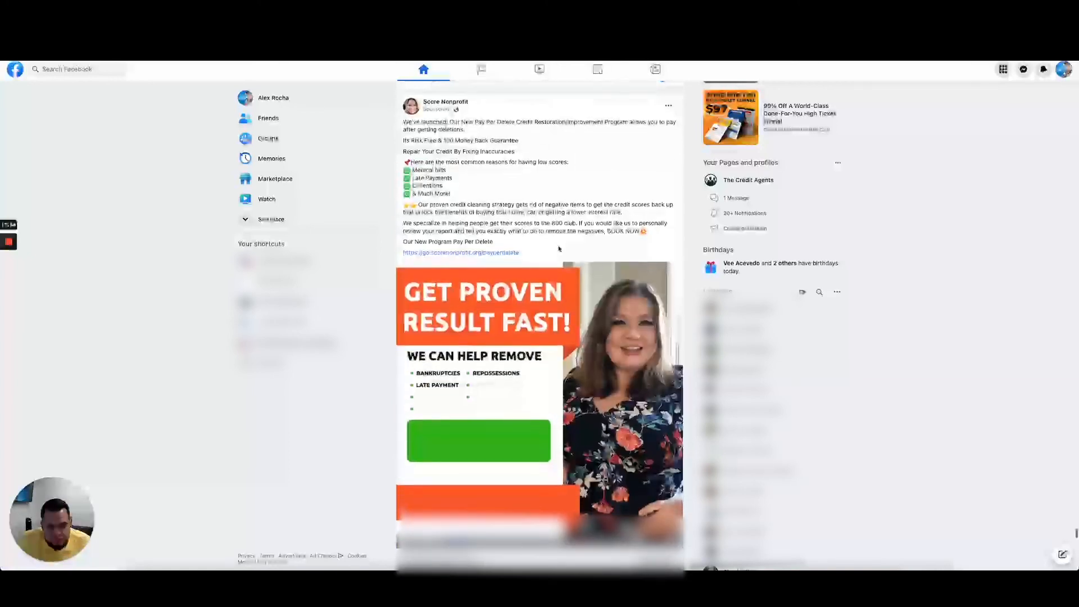
Watch the pay-per-delete video ad, then scroll the feed to The Credit Bros post.
scroll("down", 3)
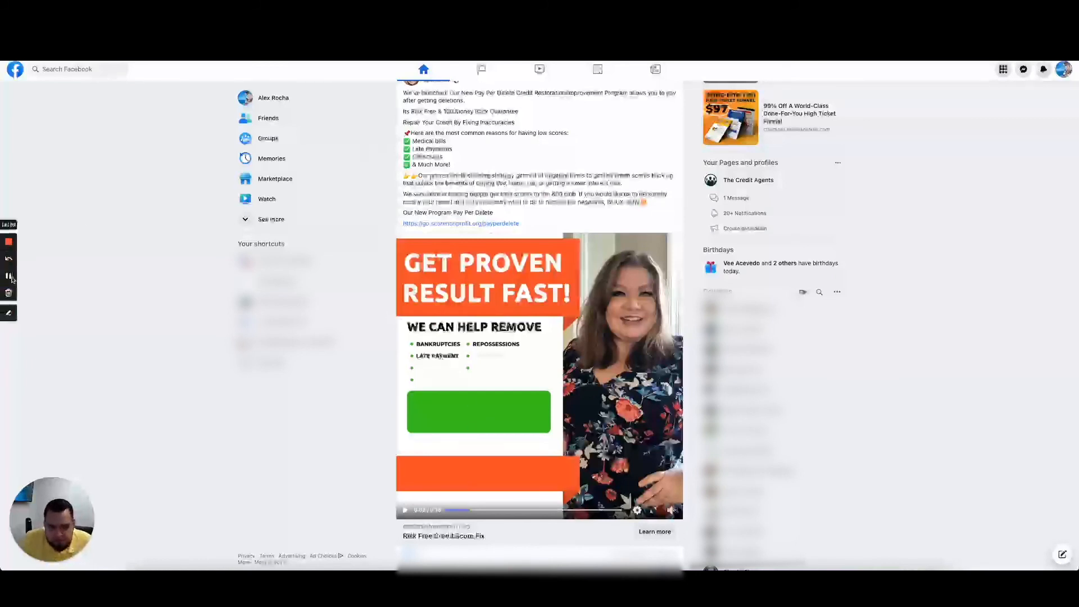
scroll("down", 3)
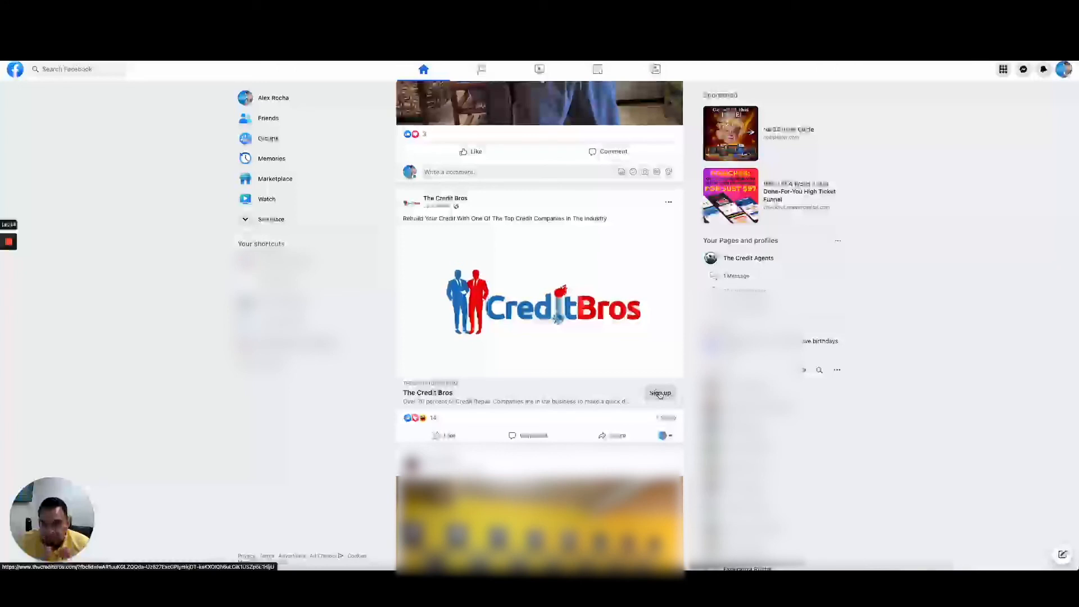
Sign up from The Credit Bros ad and book a free 15-minute credit consultation.
left_click(659, 393)
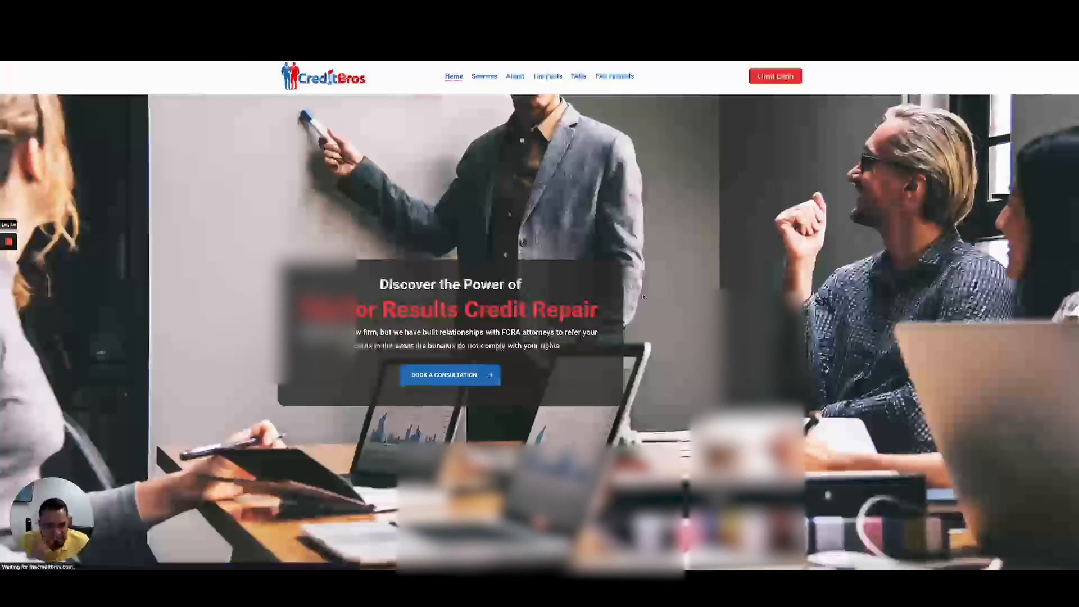
left_click(449, 375)
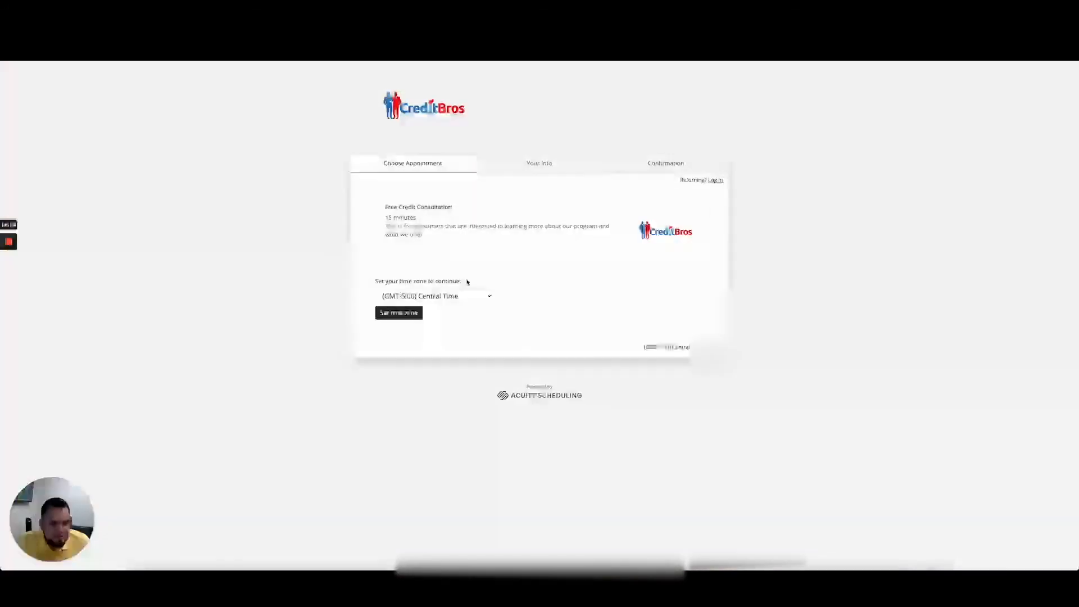